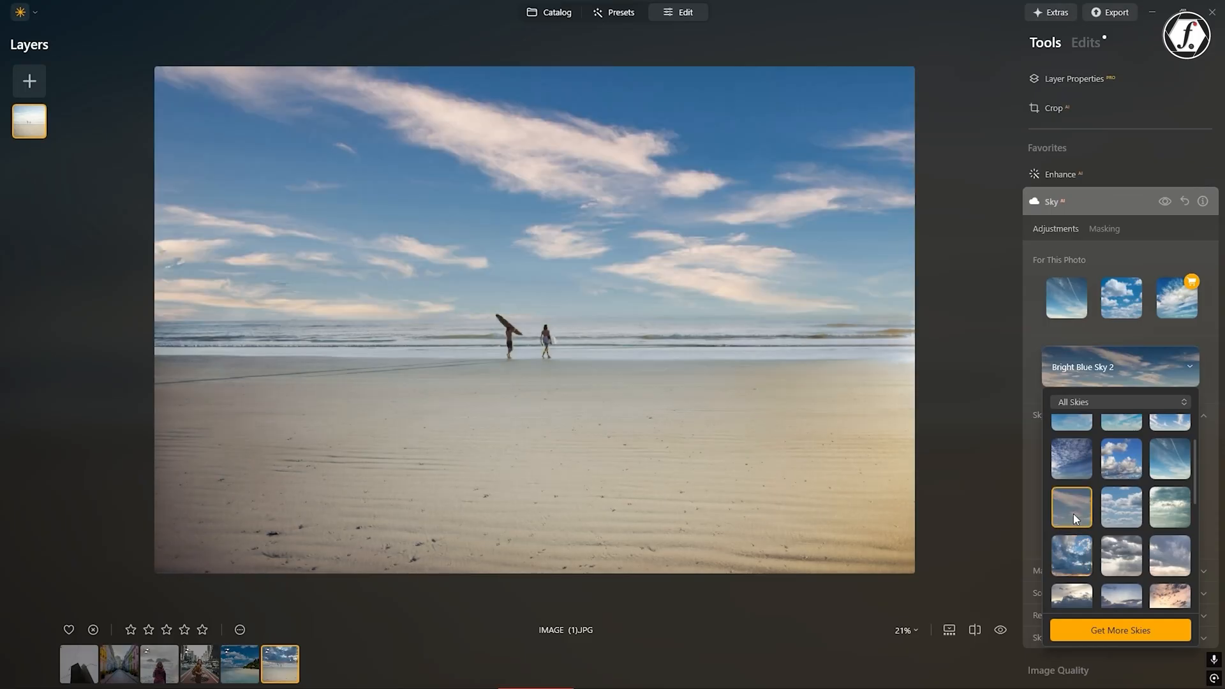
Apply Bright Blue Sky 2 to the beach photo, then start raising Accent on the street photo.
click(1121, 506)
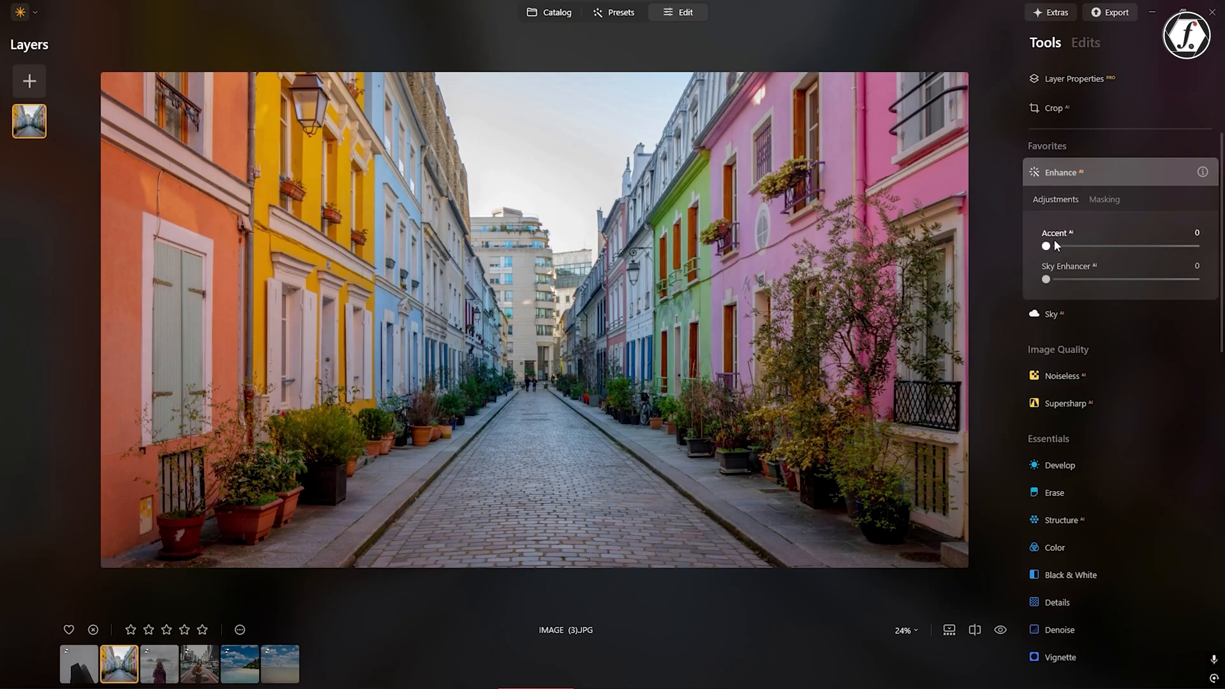
drag(1047, 245, 1106, 245)
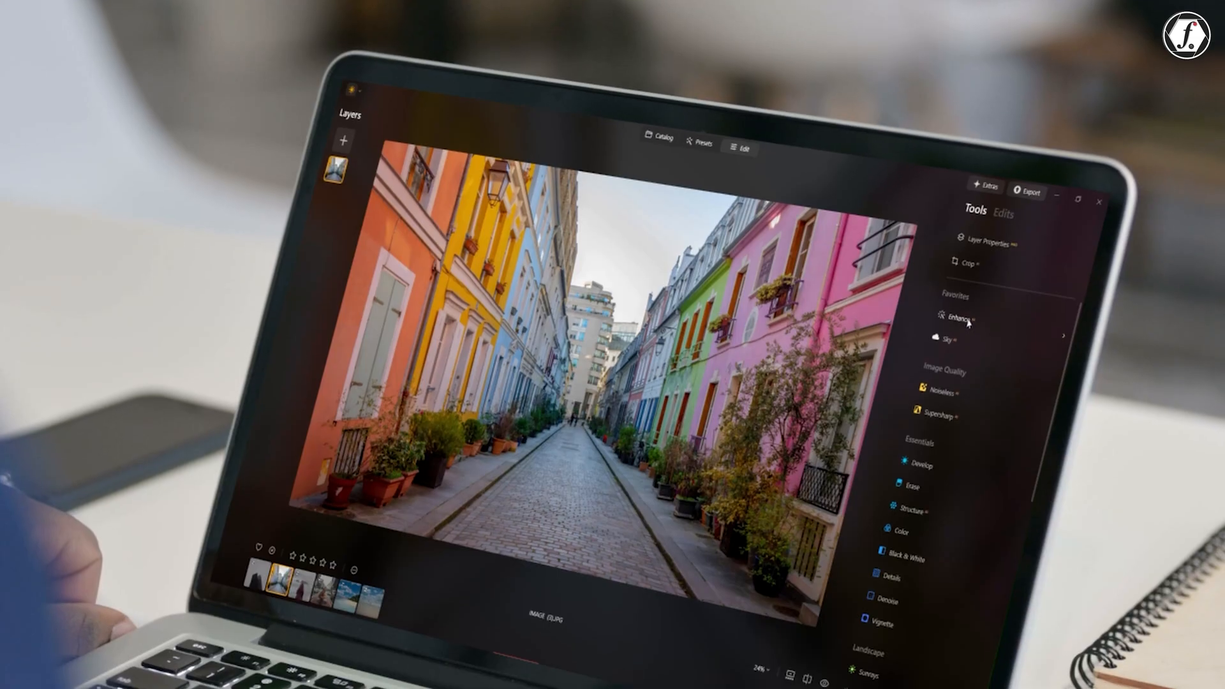
click(961, 318)
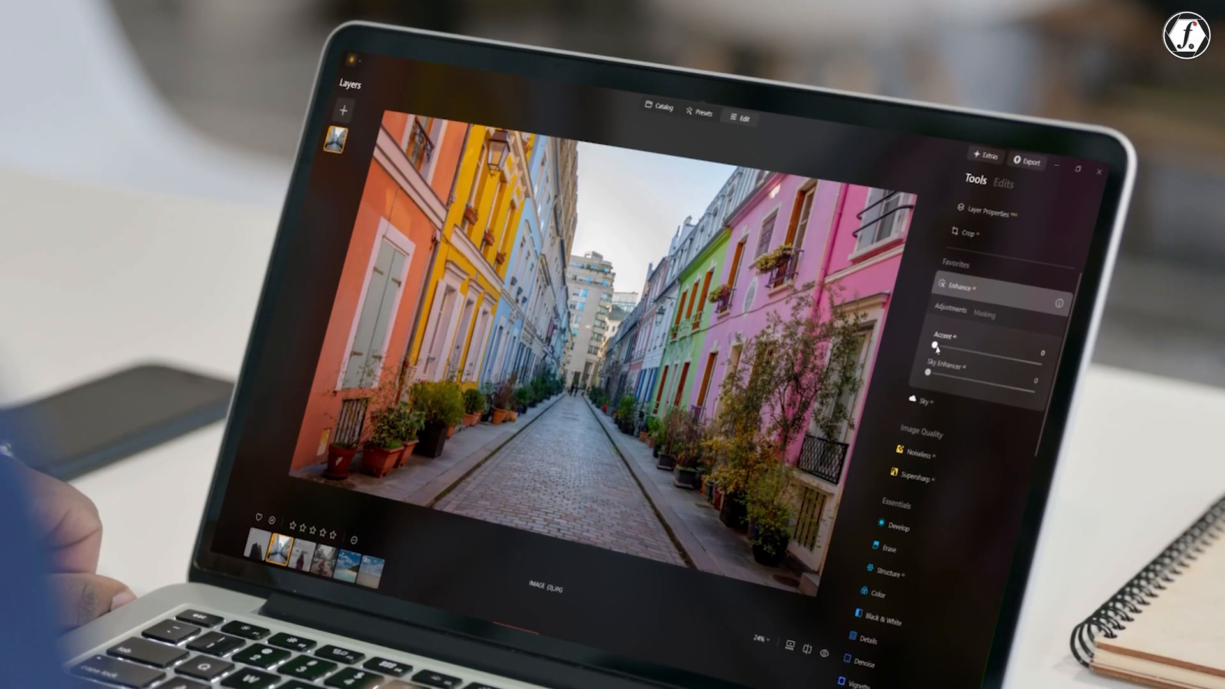
drag(936, 347, 979, 323)
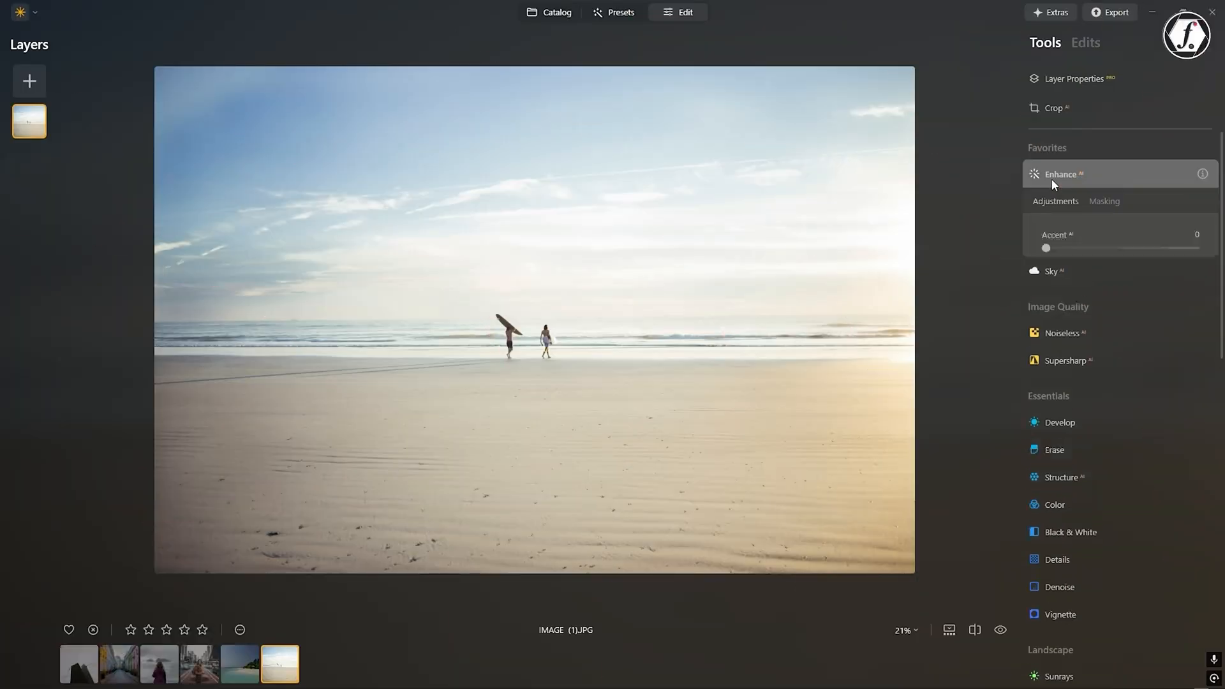
Set Accent to 19 on the surfer beach and give the tropical shot a puffy-cloud sky.
drag(1047, 247, 1077, 247)
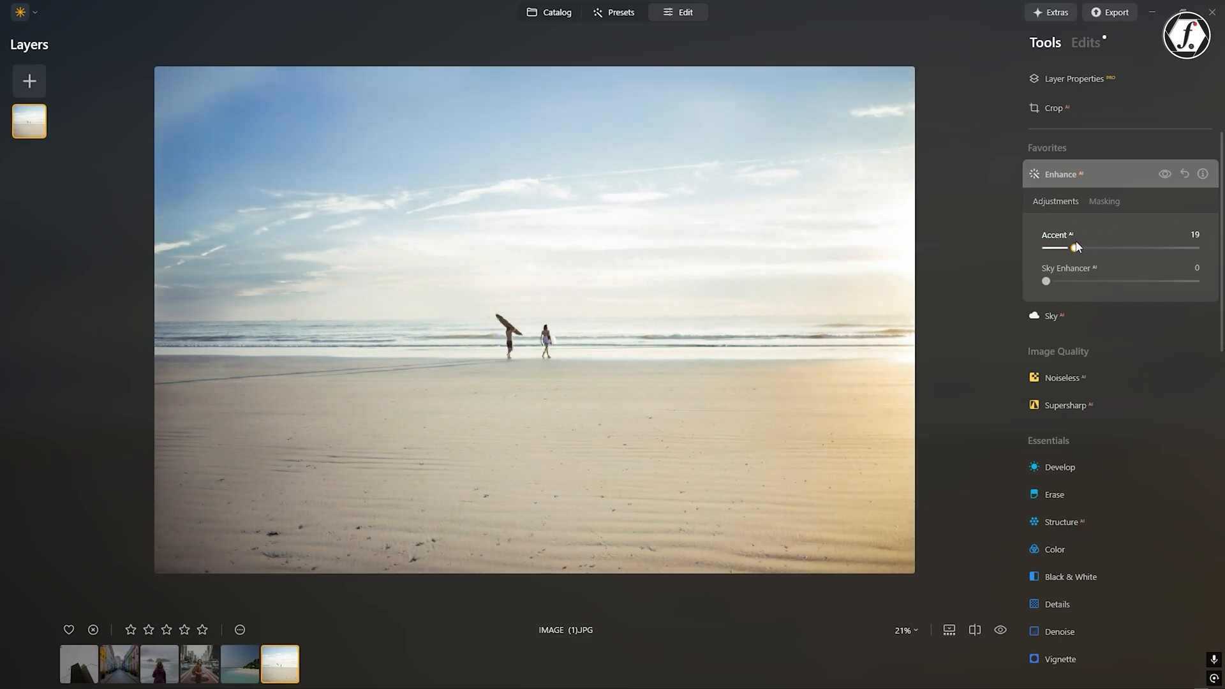
scroll(down, 3)
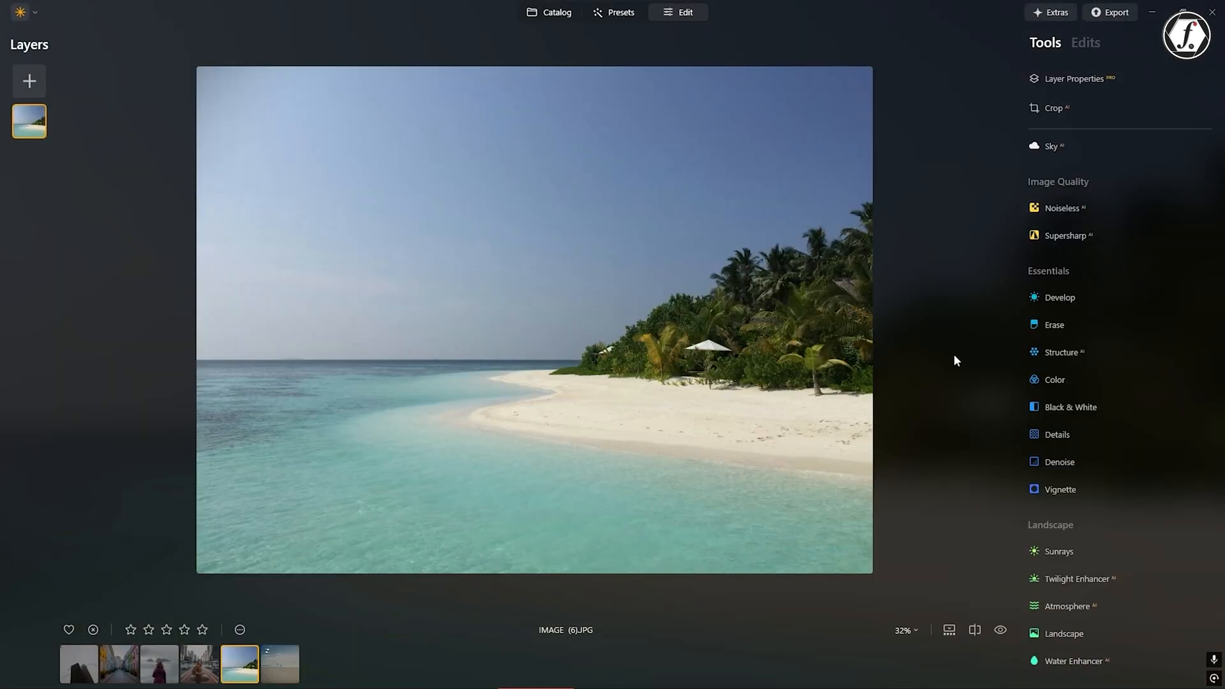
click(1052, 146)
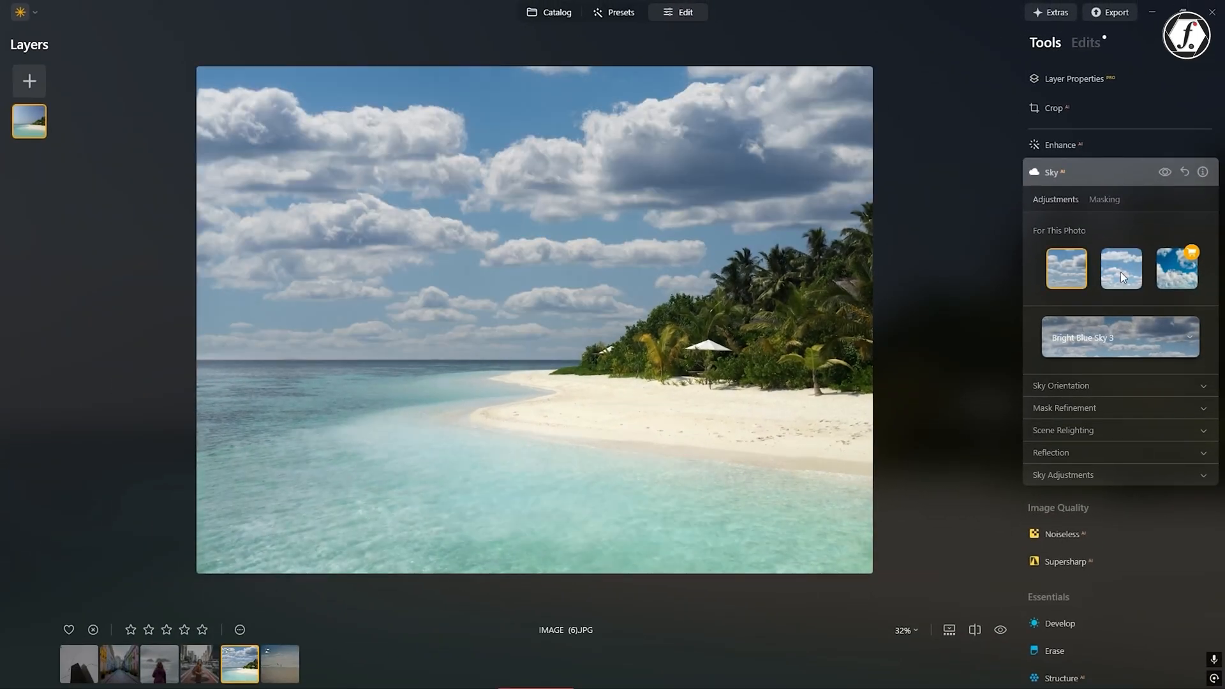
click(1121, 268)
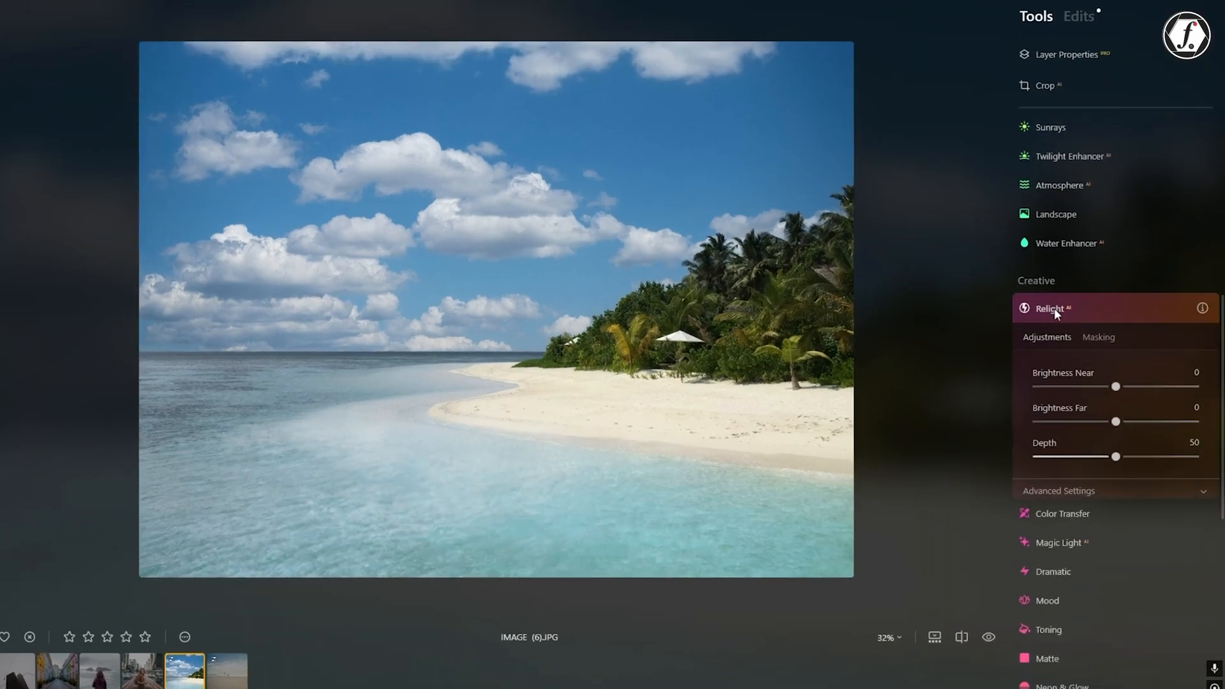
Set Relight AI Brightness Near to 30 and Brightness Far to 25.
drag(1116, 386, 1114, 367)
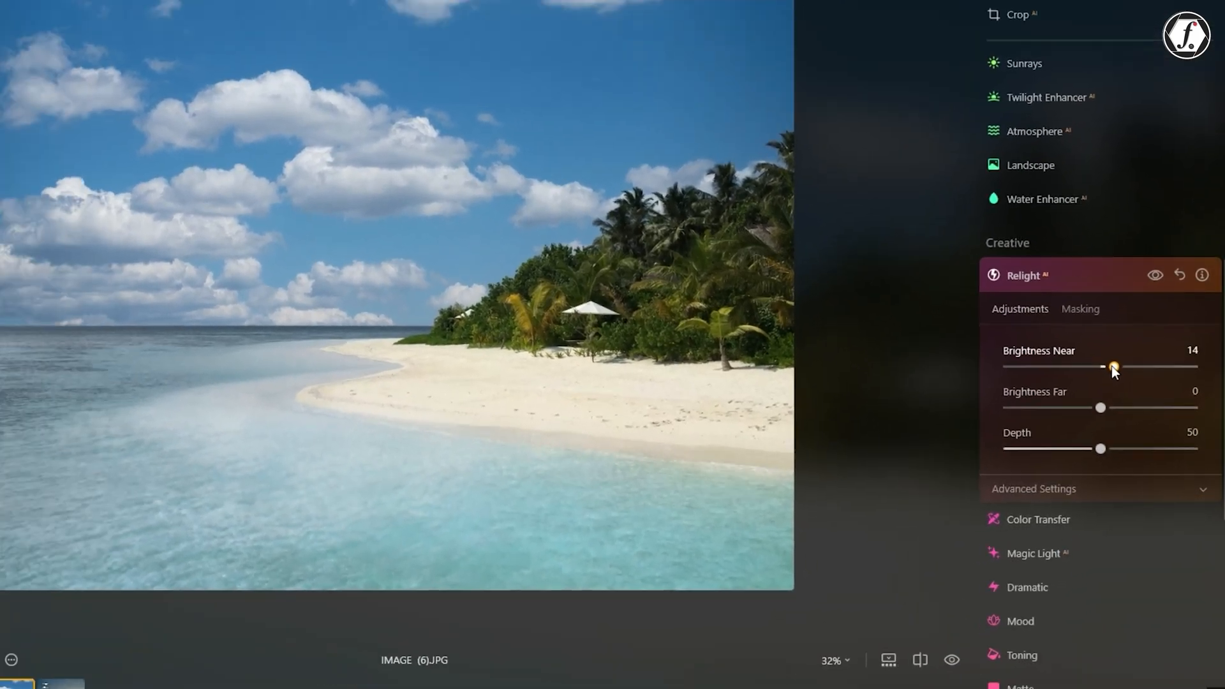
drag(1114, 368, 1143, 393)
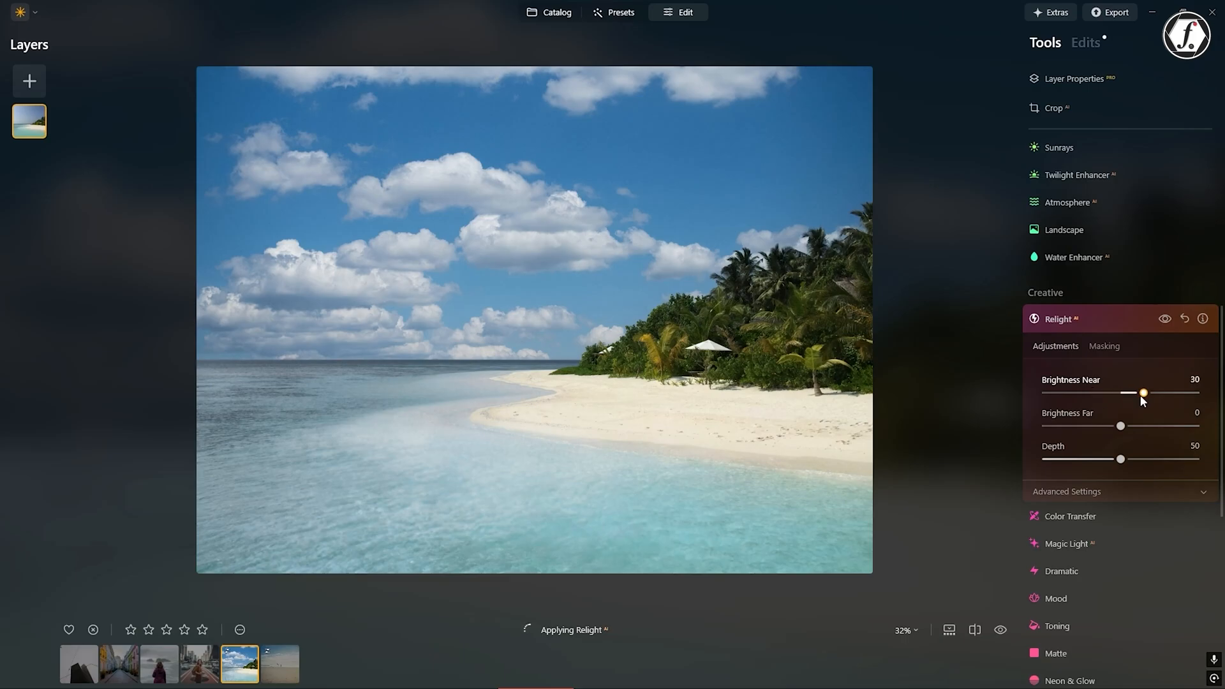
drag(1121, 426, 1141, 425)
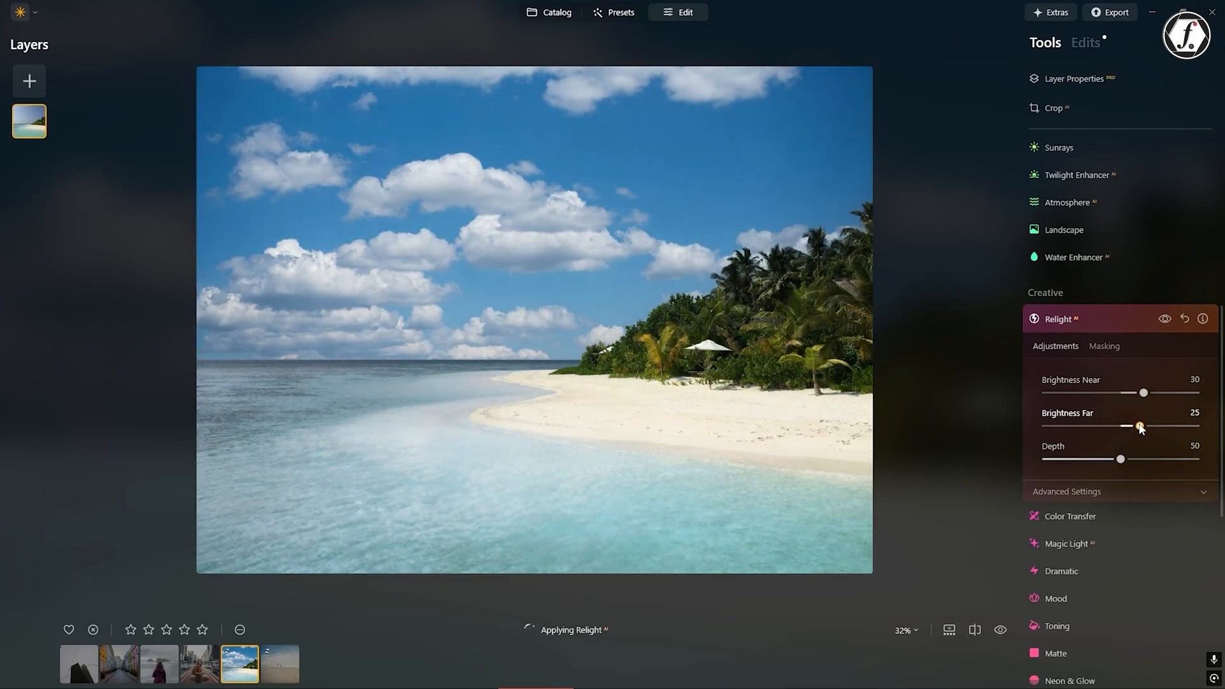
drag(1140, 426, 1114, 426)
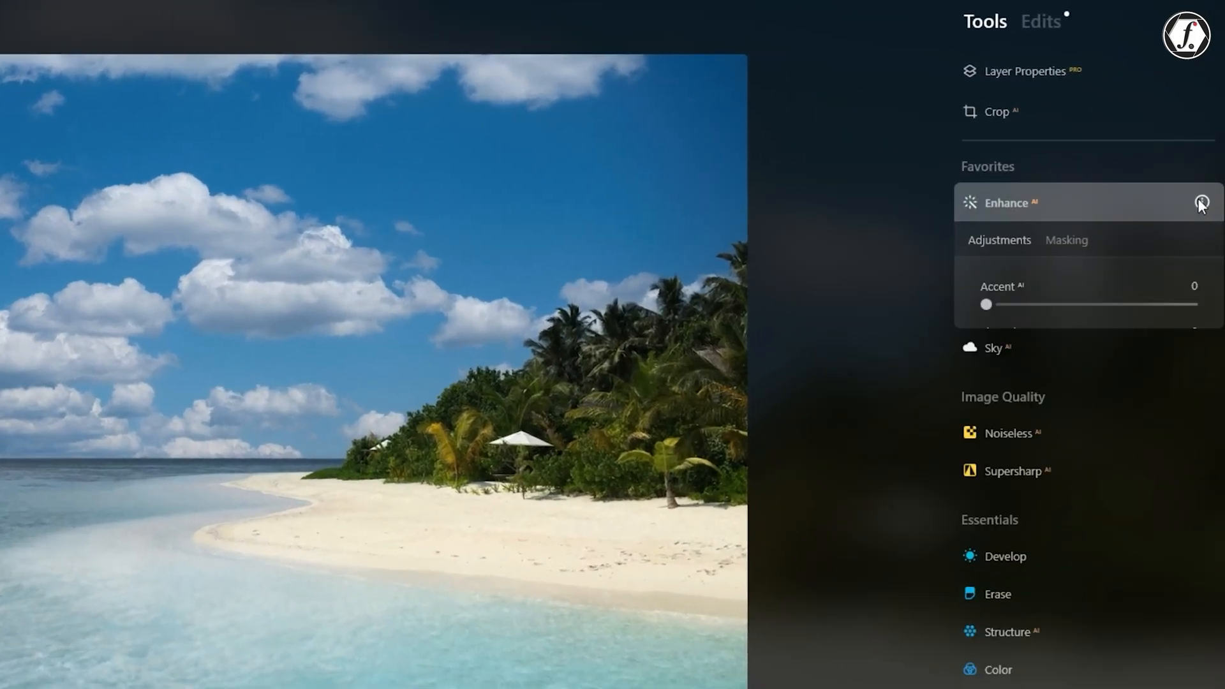
Mask the Enhance AI adjustment to the sky with Mask AI.
click(1066, 240)
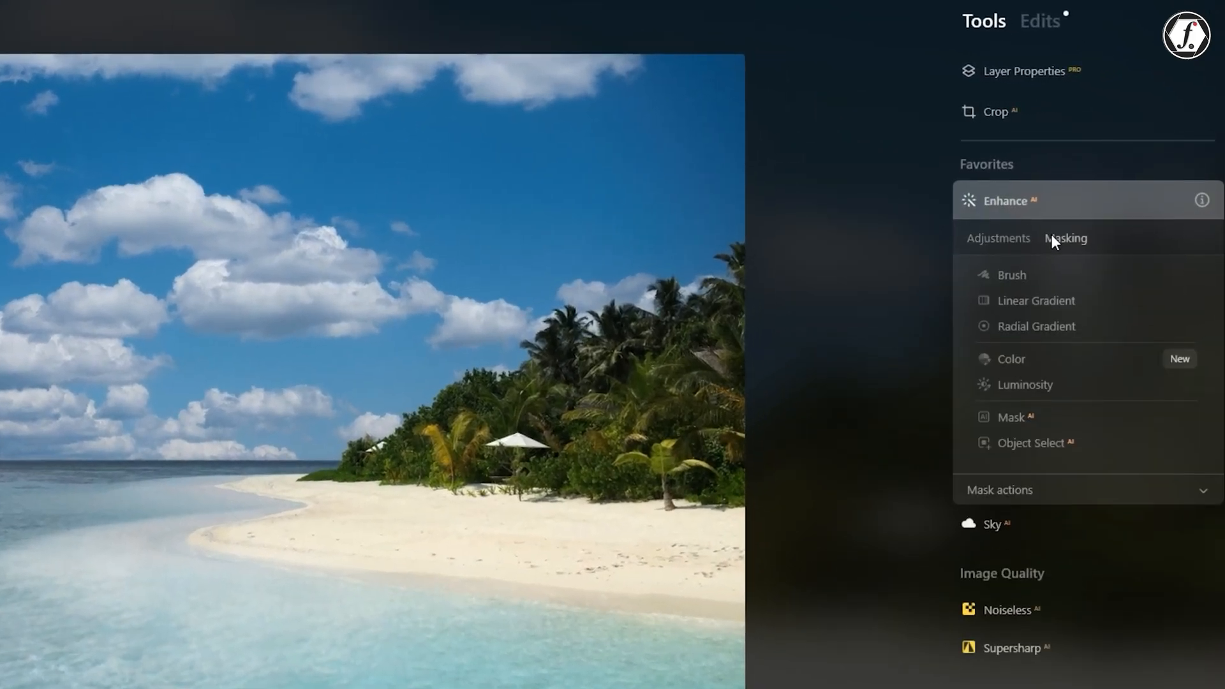
click(1011, 417)
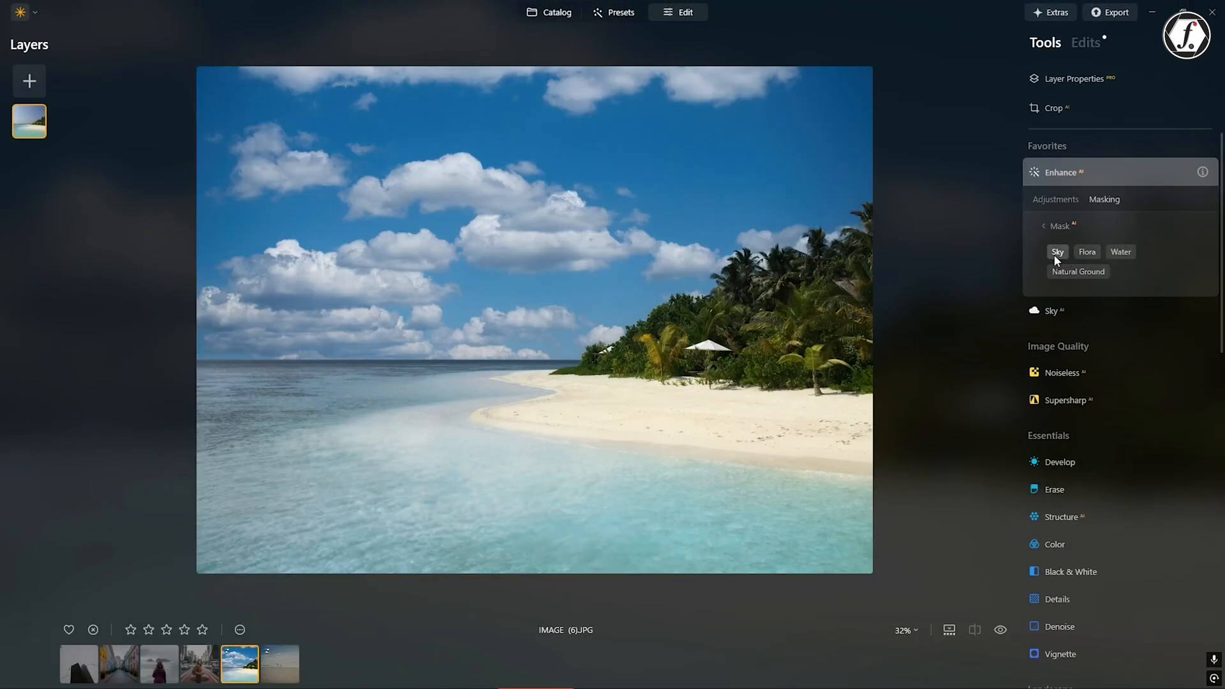
click(1057, 252)
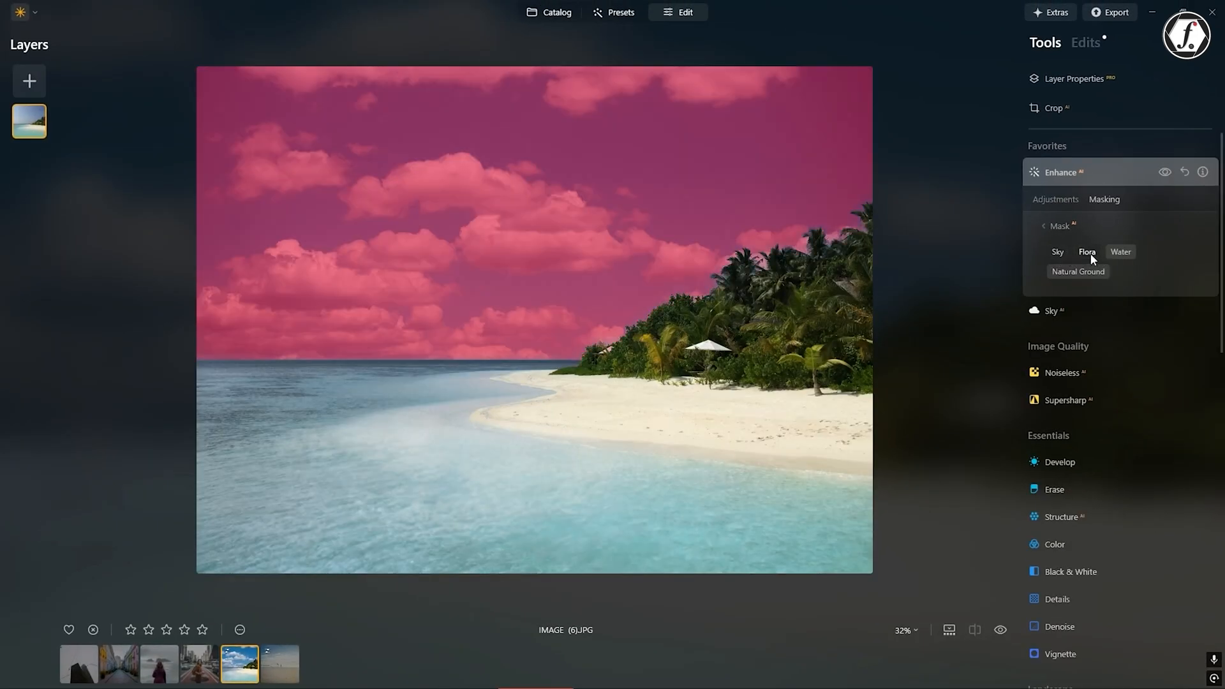
click(1121, 252)
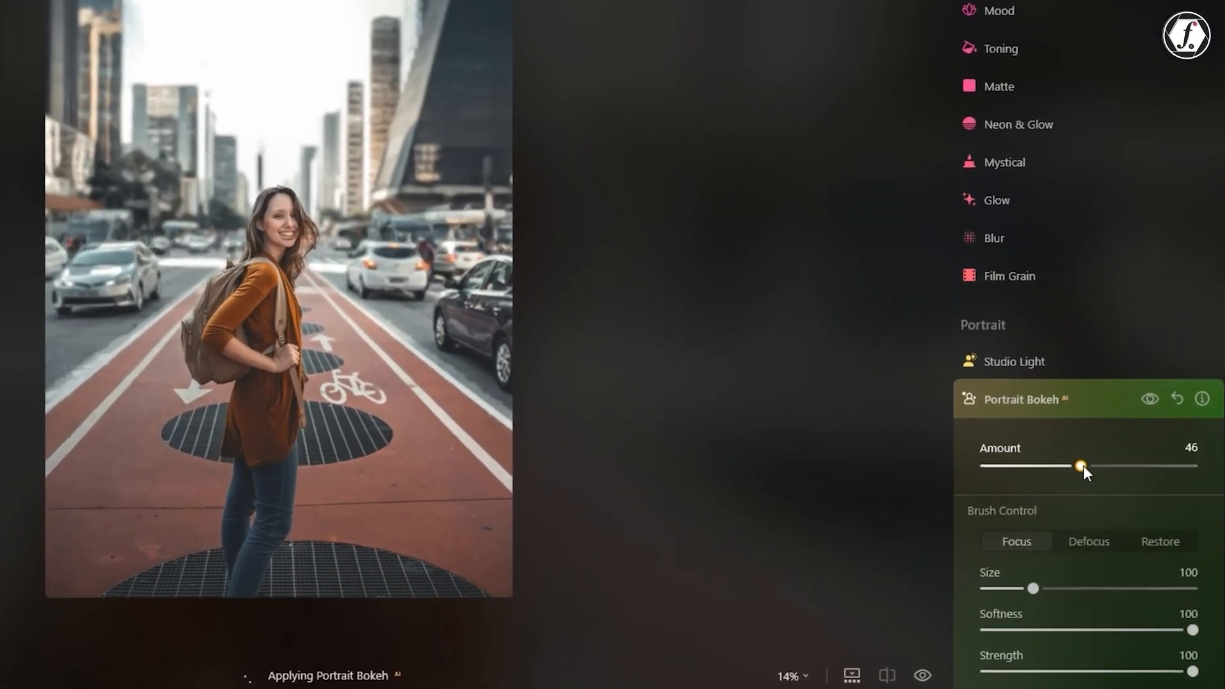
Raise Portrait Bokeh amount to 69 behind the woman and apply Develop Auto Adjust.
drag(1085, 466, 1150, 477)
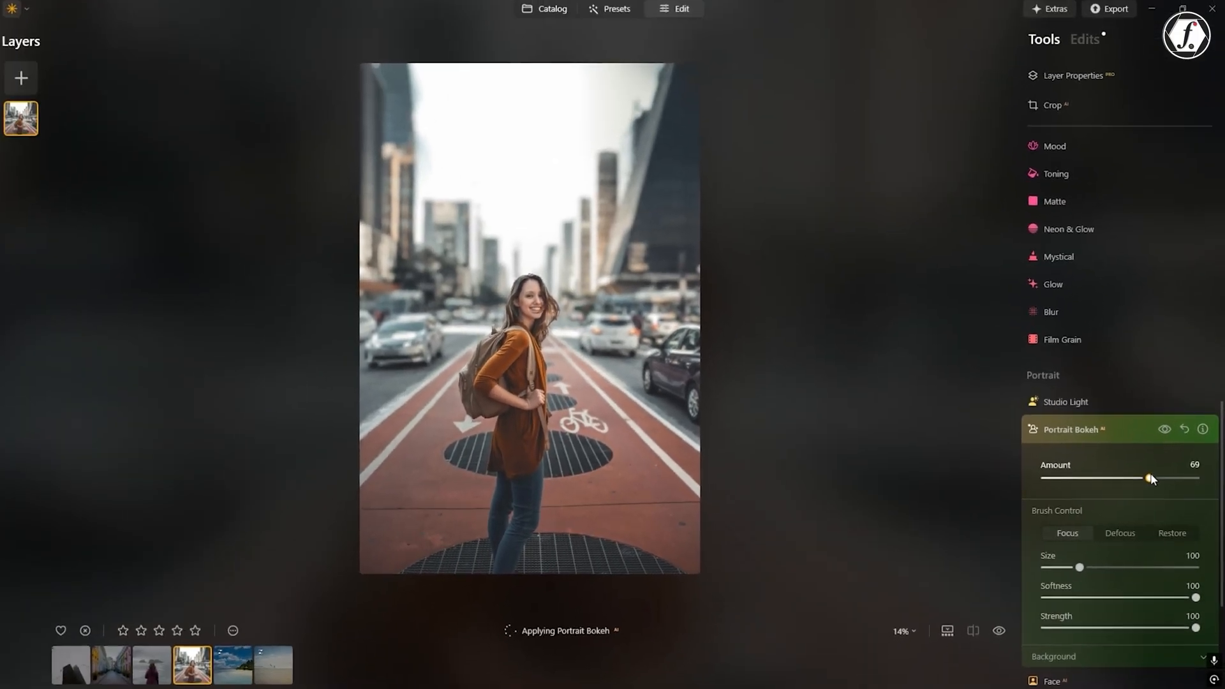
drag(1150, 478, 1164, 478)
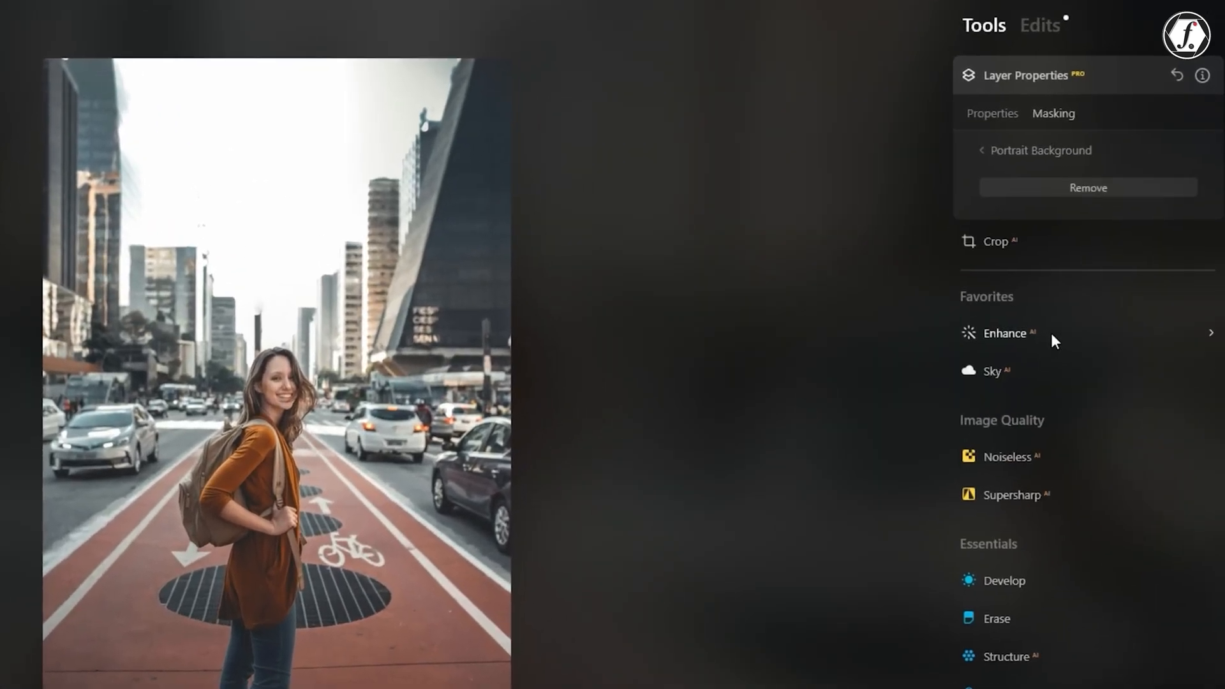
click(1087, 187)
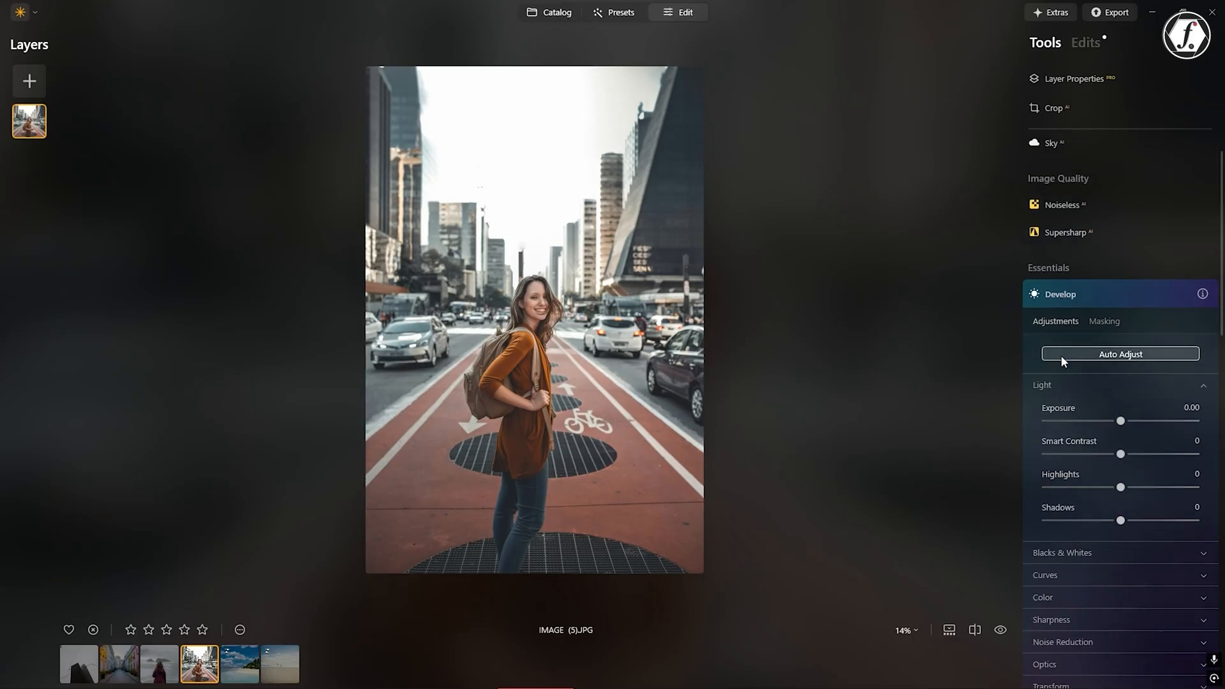
drag(1142, 421, 1125, 393)
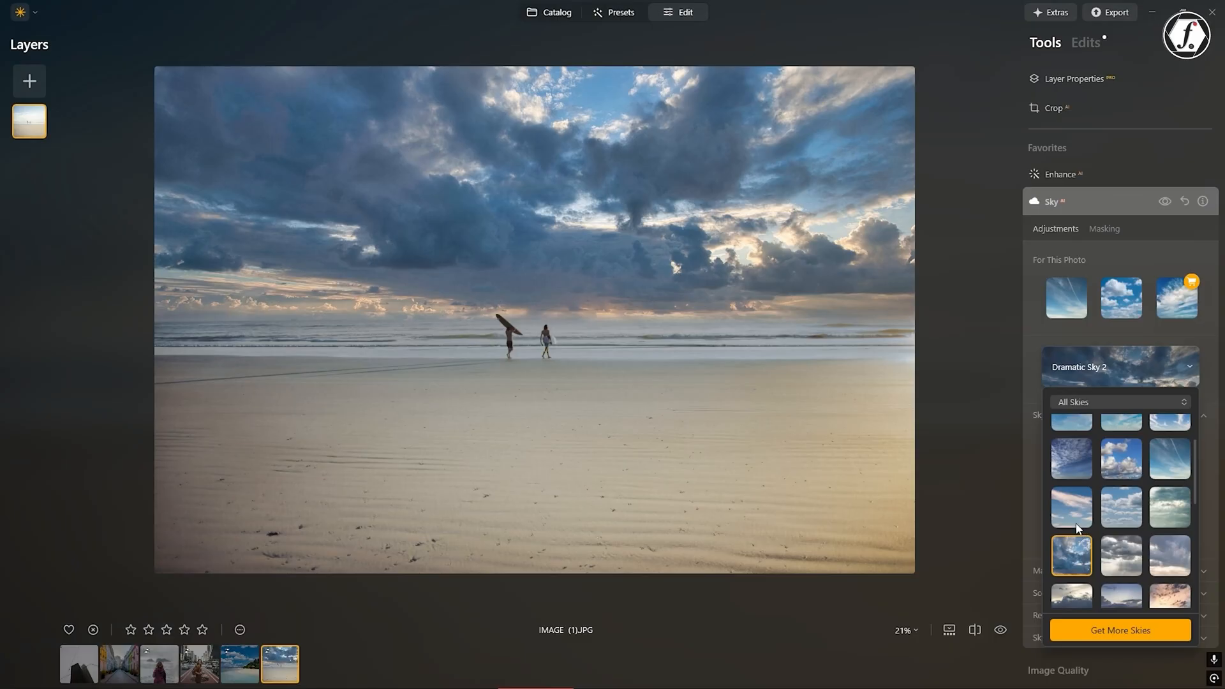
Choose Bright Blue Sky 3 for the beach and flip the Screen-blended bokeh-light layer on image 4.
click(1120, 507)
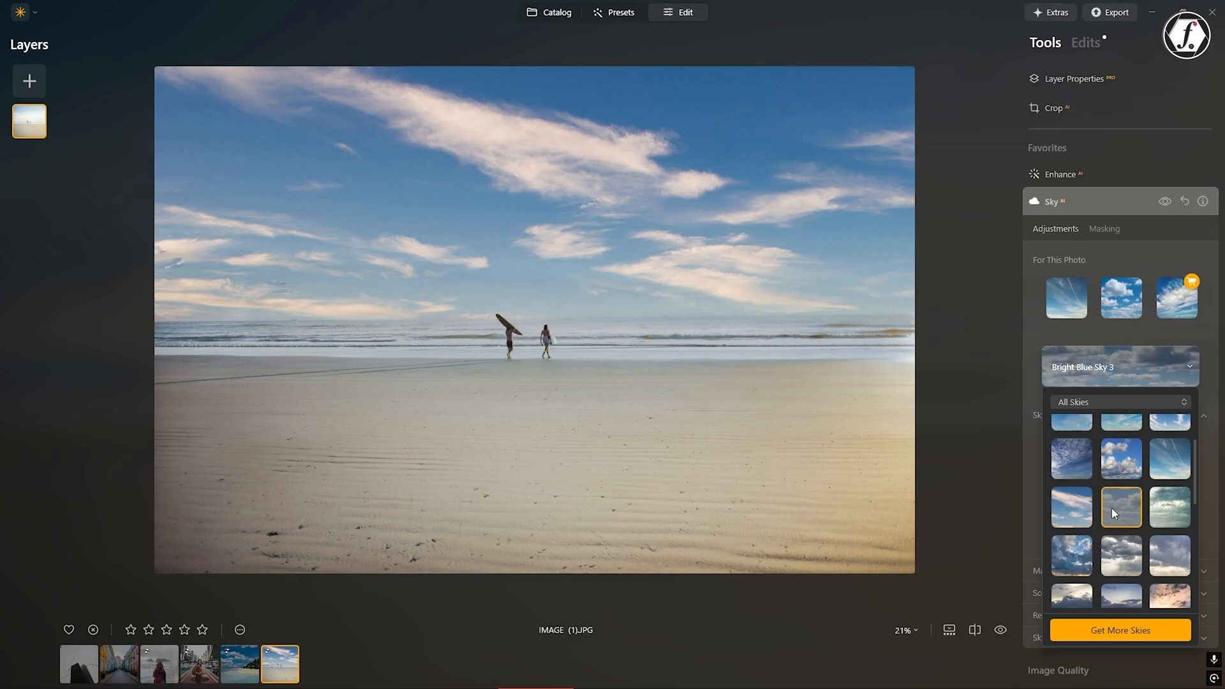
click(1121, 459)
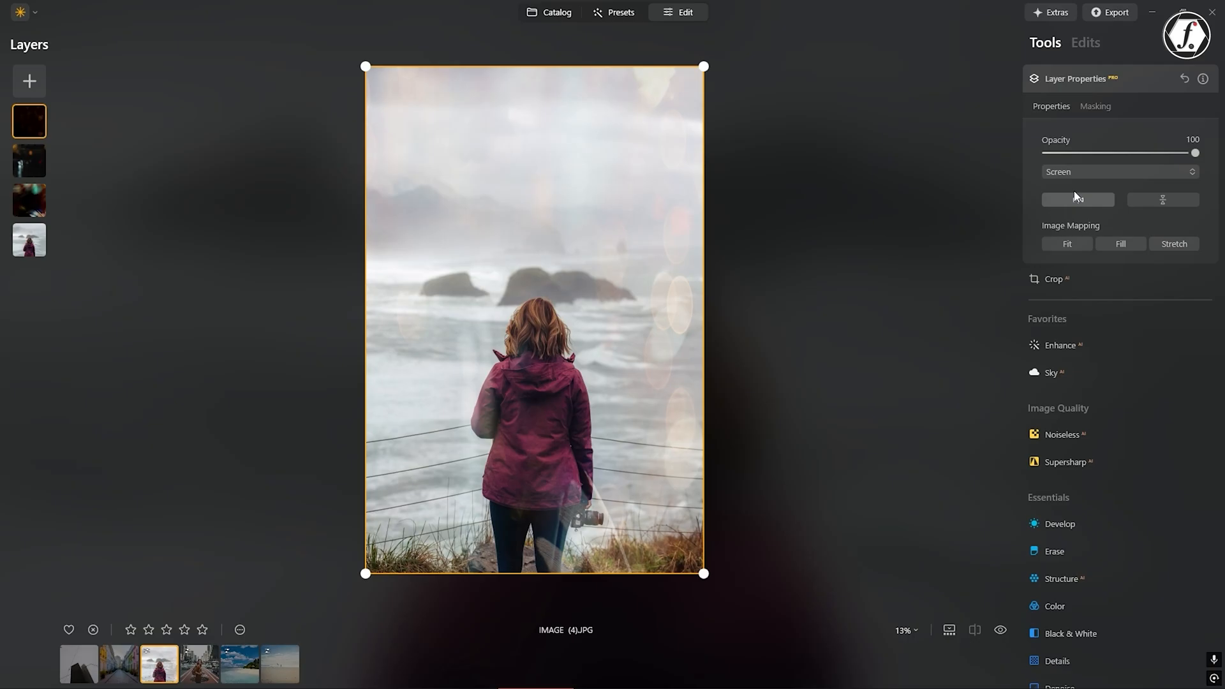
click(1121, 171)
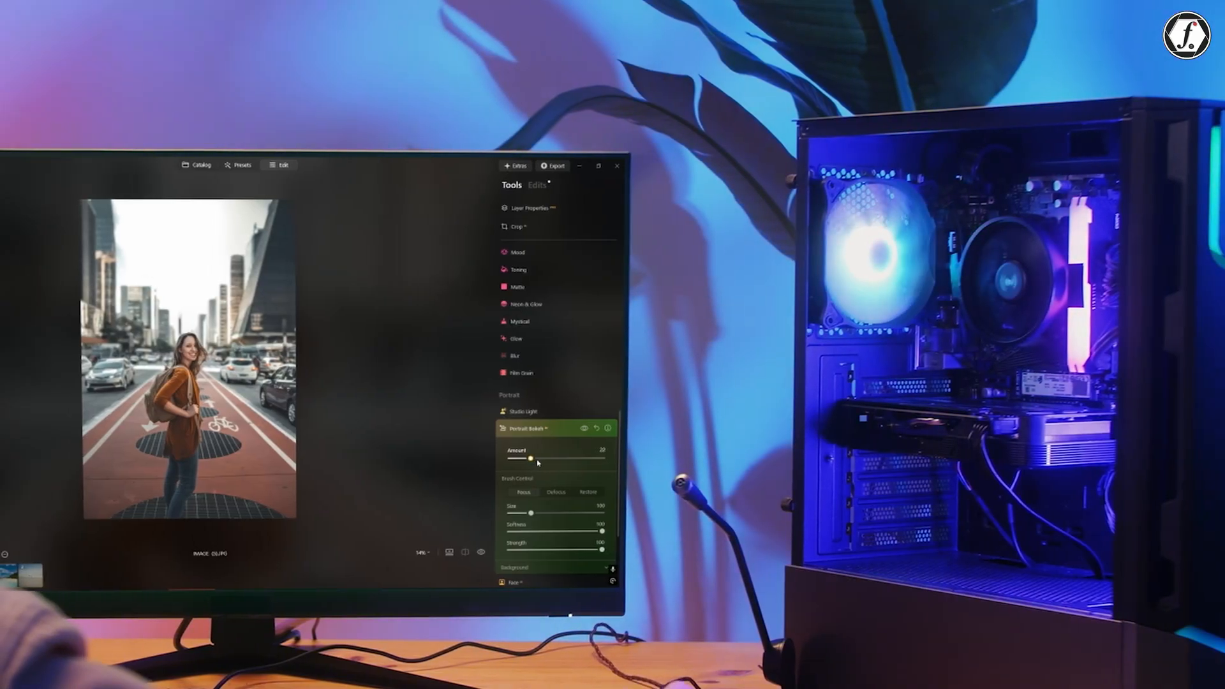
Set Portrait Bokeh amount to 22 and street photo Enhance AI Accent to 35.
drag(530, 459, 612, 459)
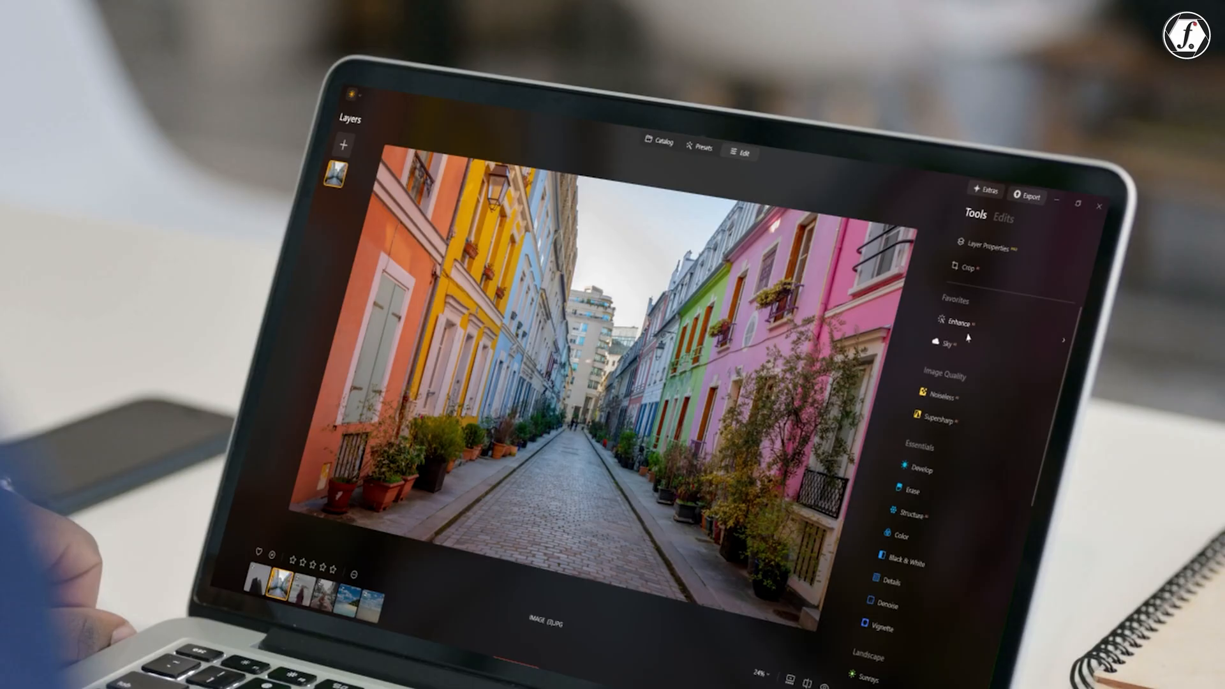
click(957, 324)
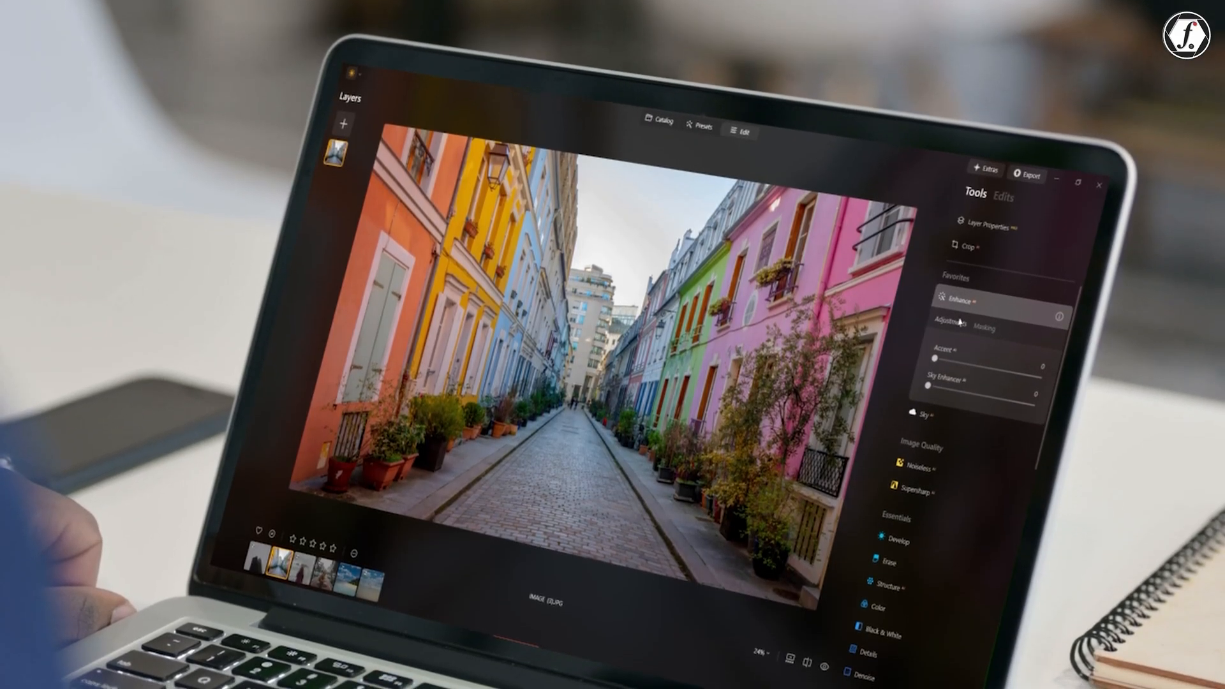
drag(936, 342, 975, 342)
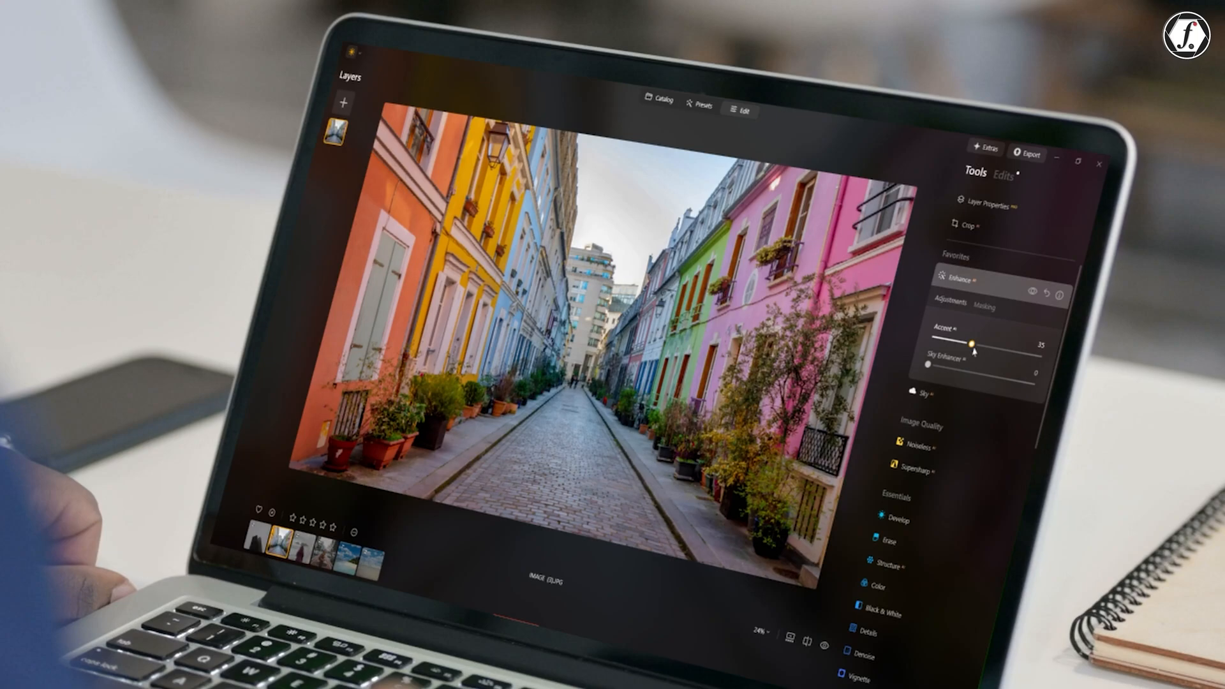
drag(971, 344, 981, 324)
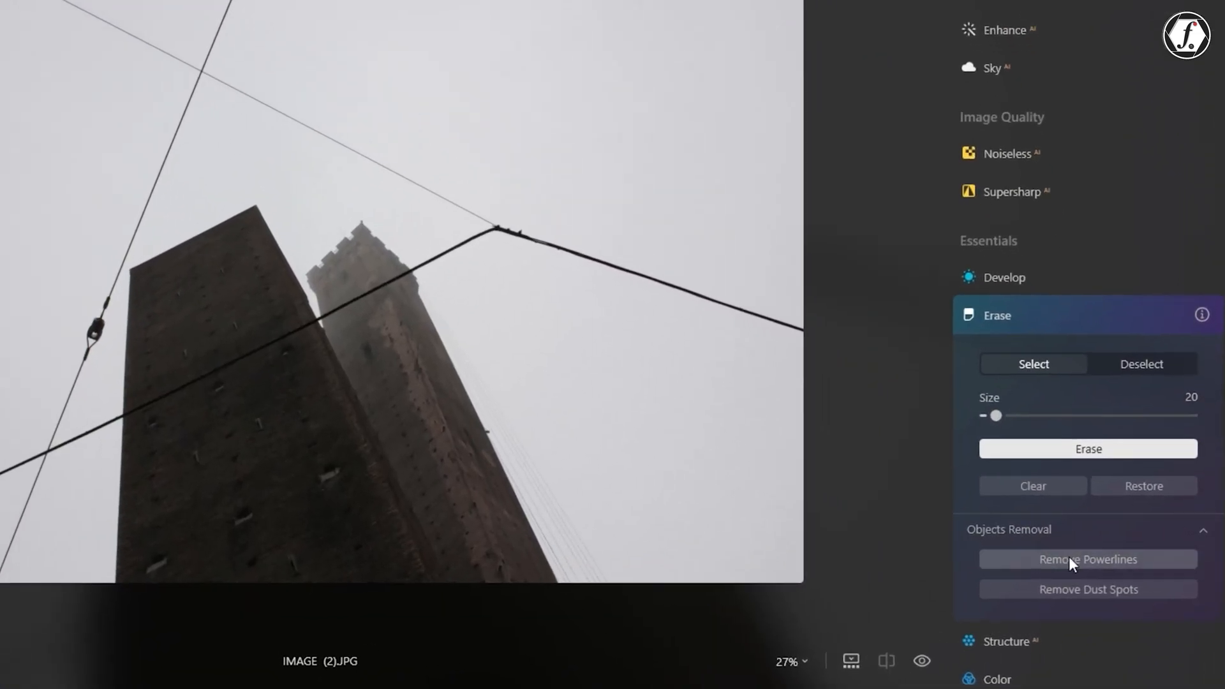
Apply Remove Powerlines to the tower image, then select IMAGE (3).JPG.
click(1086, 560)
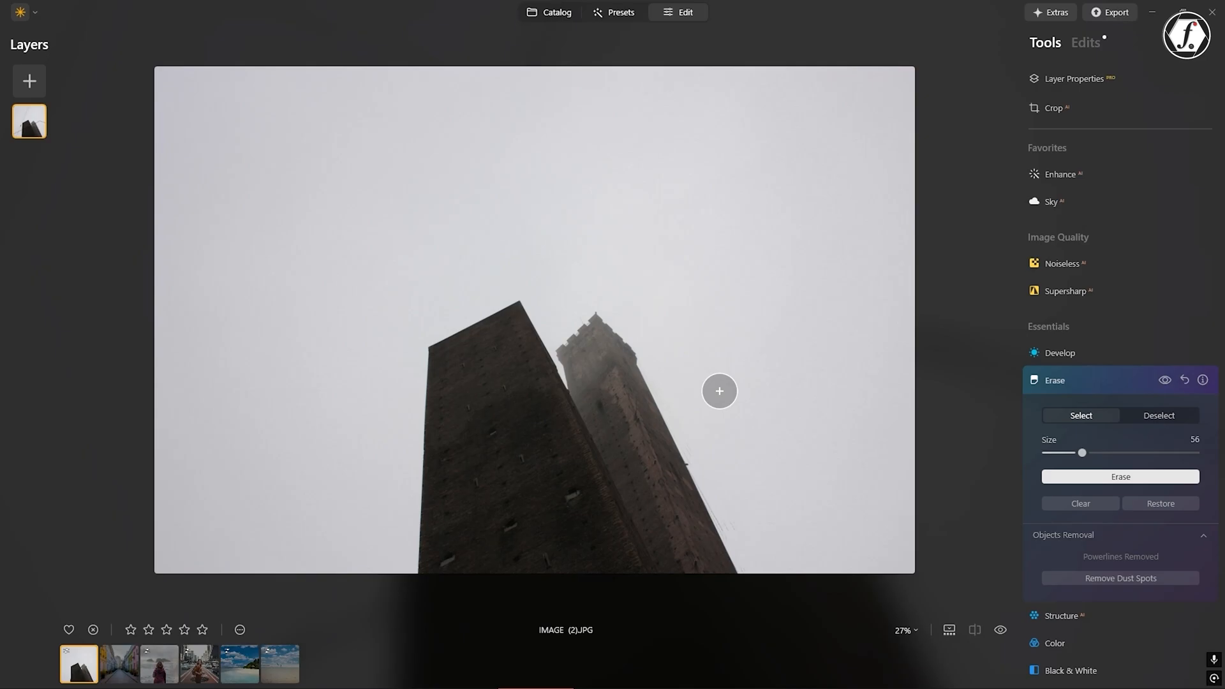
mouse_move(969, 408)
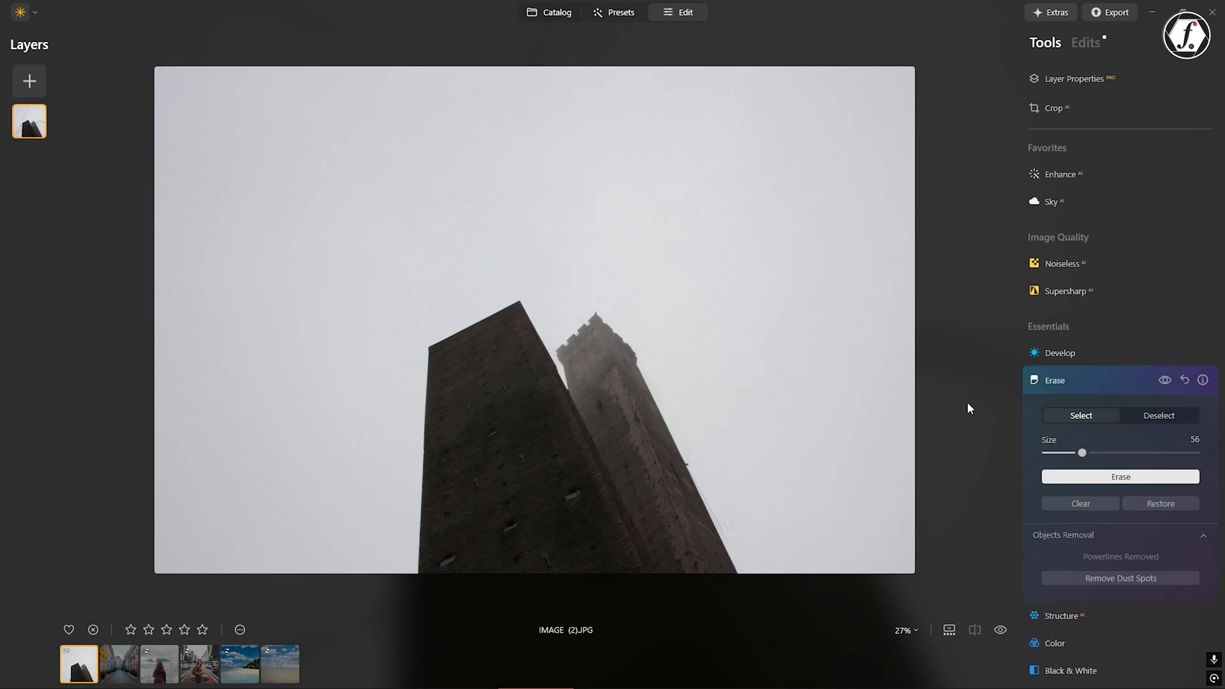
click(118, 664)
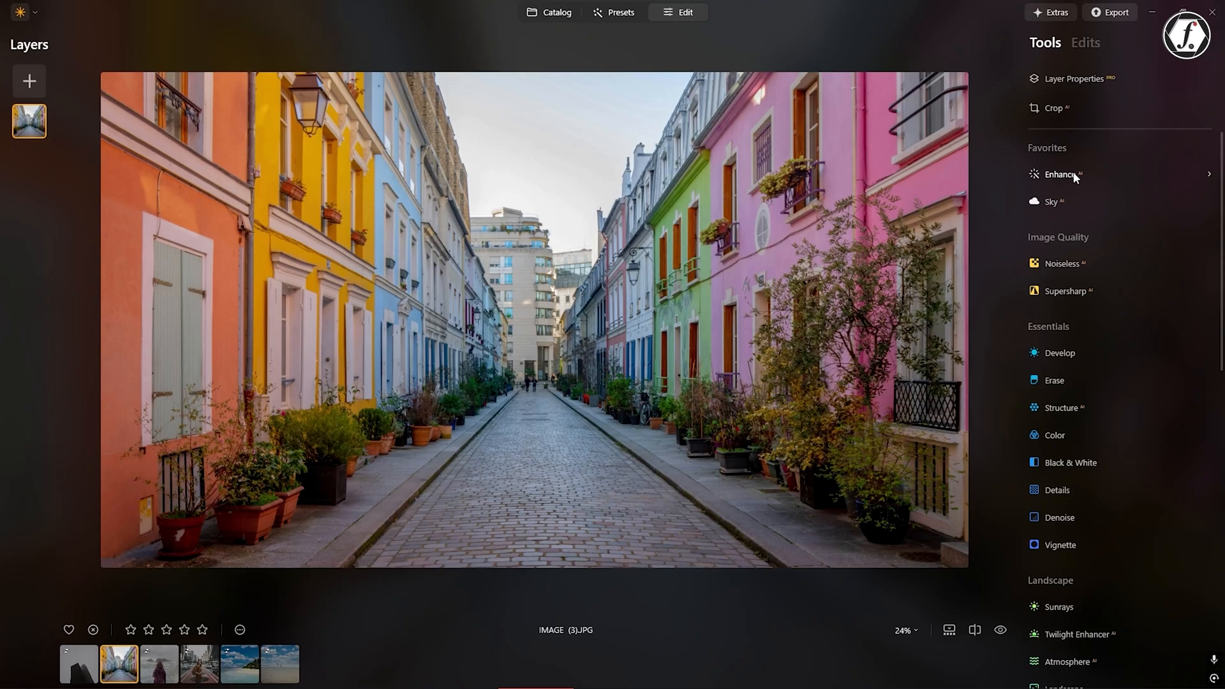
Set Accent AI to 41 and Sky Enhancer to 18 on the Paris street photo.
click(1061, 174)
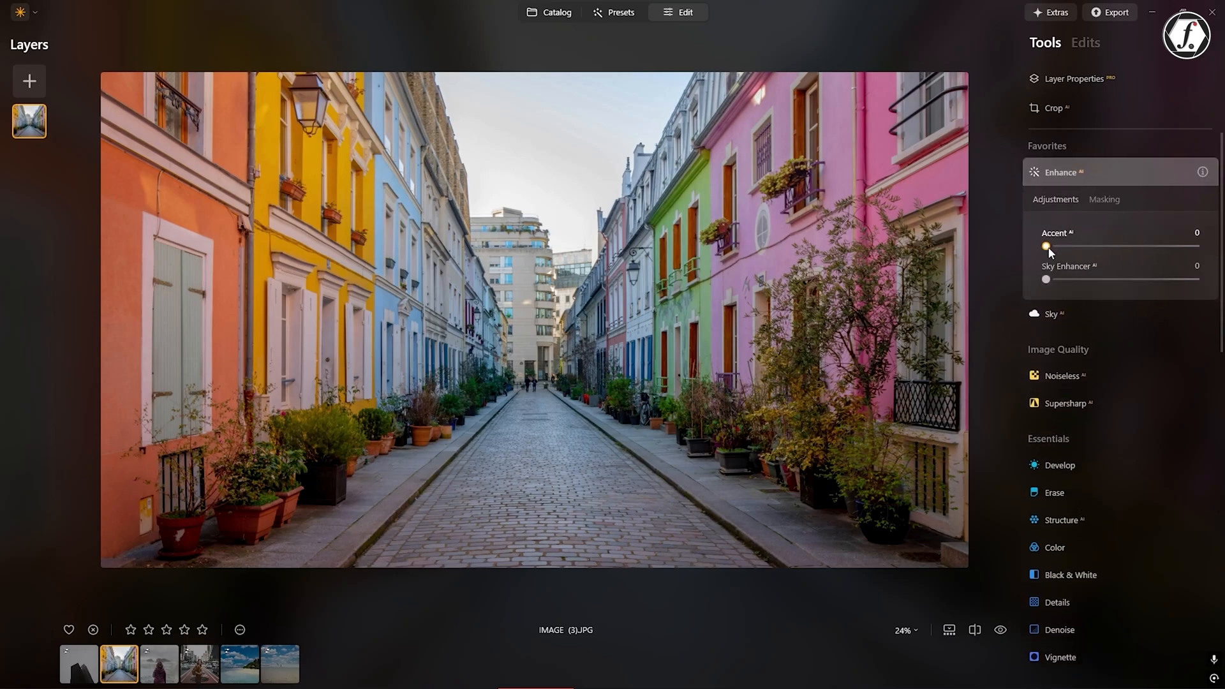
drag(1047, 246, 1107, 246)
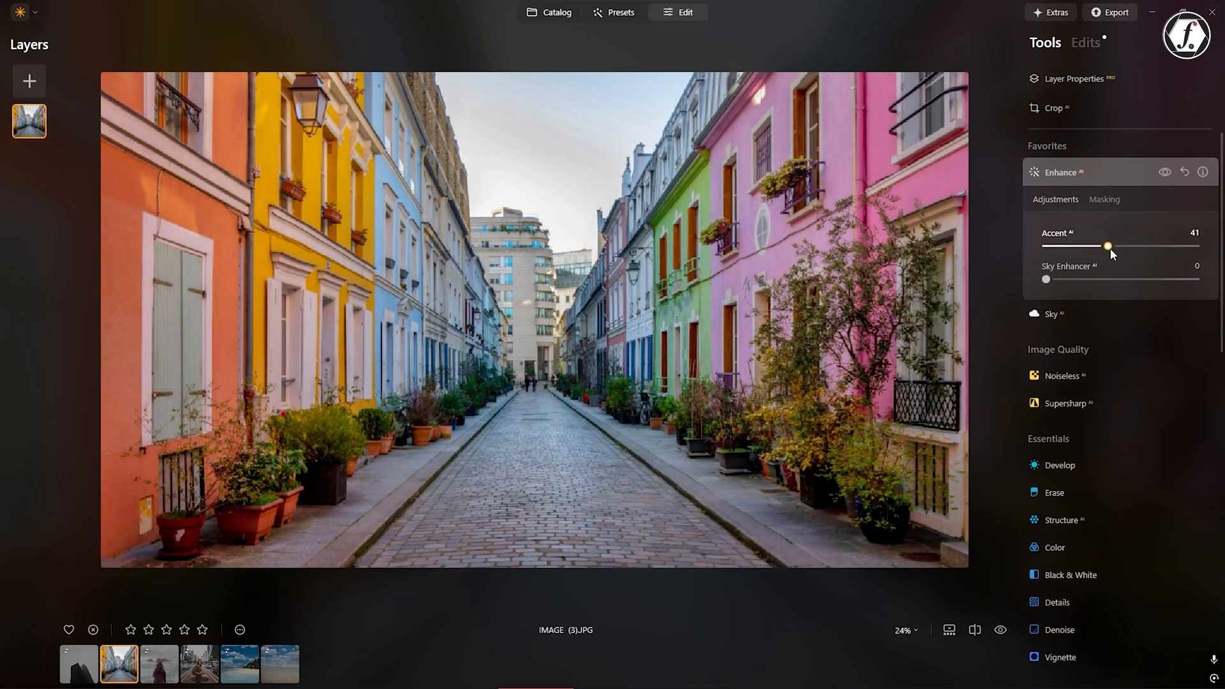
drag(1047, 279, 1074, 279)
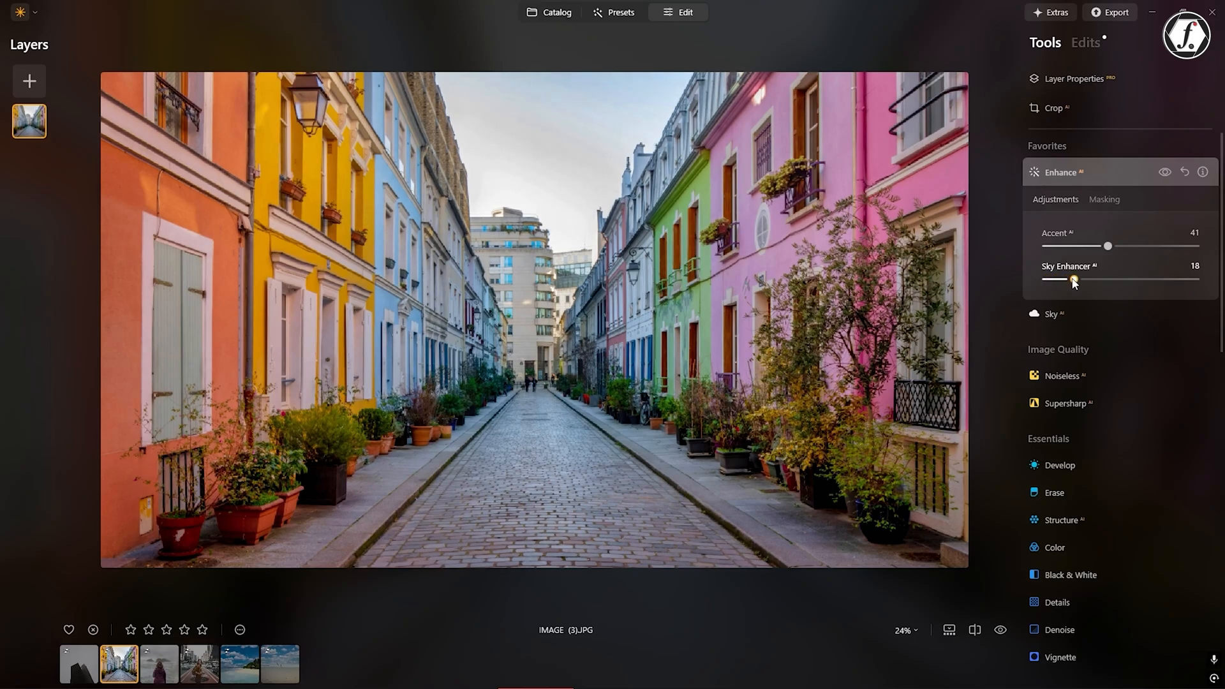
drag(1073, 279, 1134, 280)
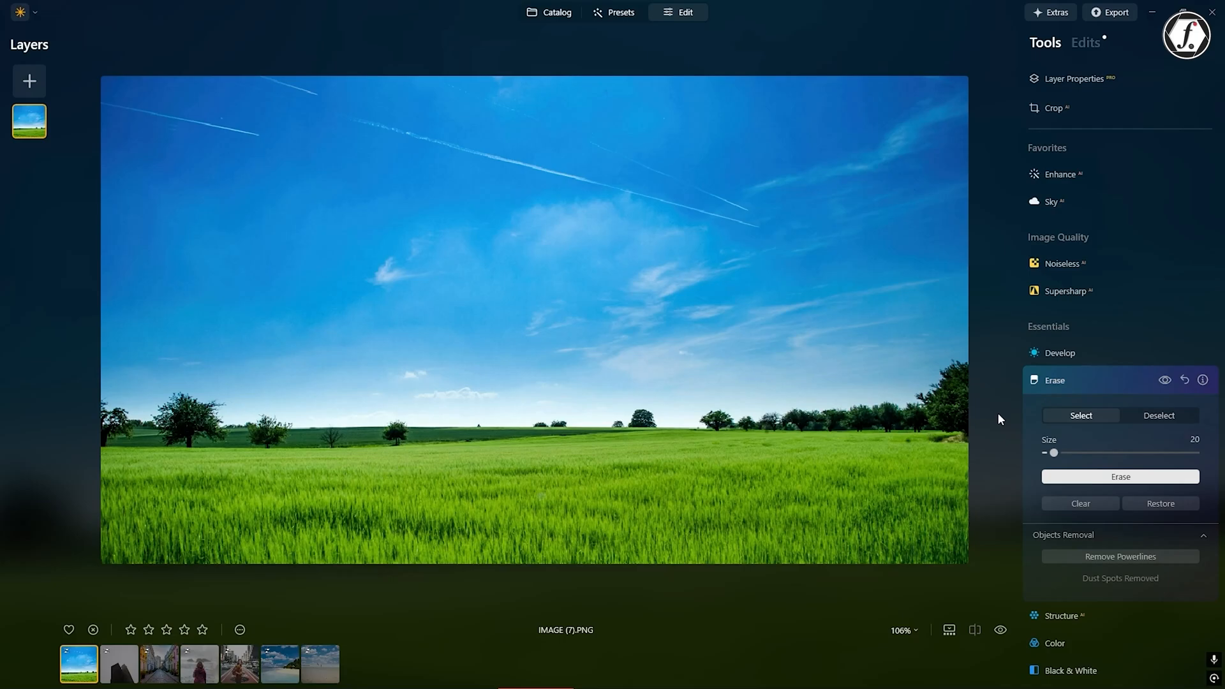
Set field photo Accent AI to 29 and Sky Enhancer to 35, then select IMAGE (1).JPG.
click(1062, 175)
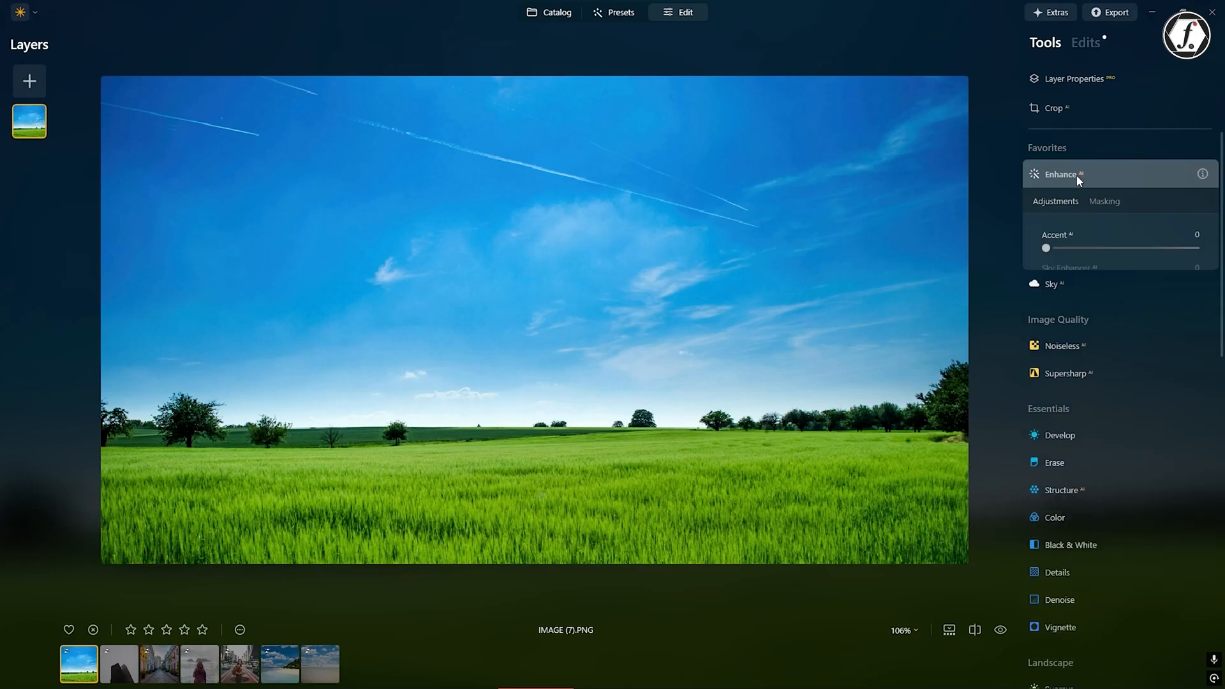
drag(1047, 247, 1086, 248)
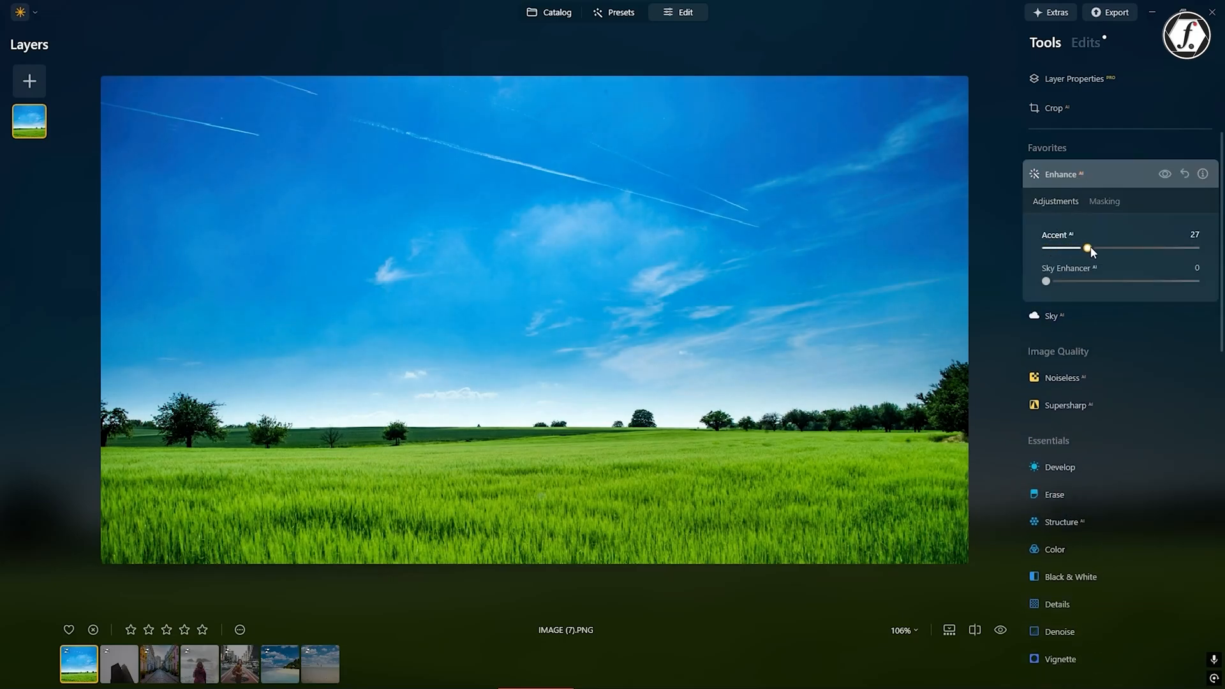
drag(1085, 248, 1091, 247)
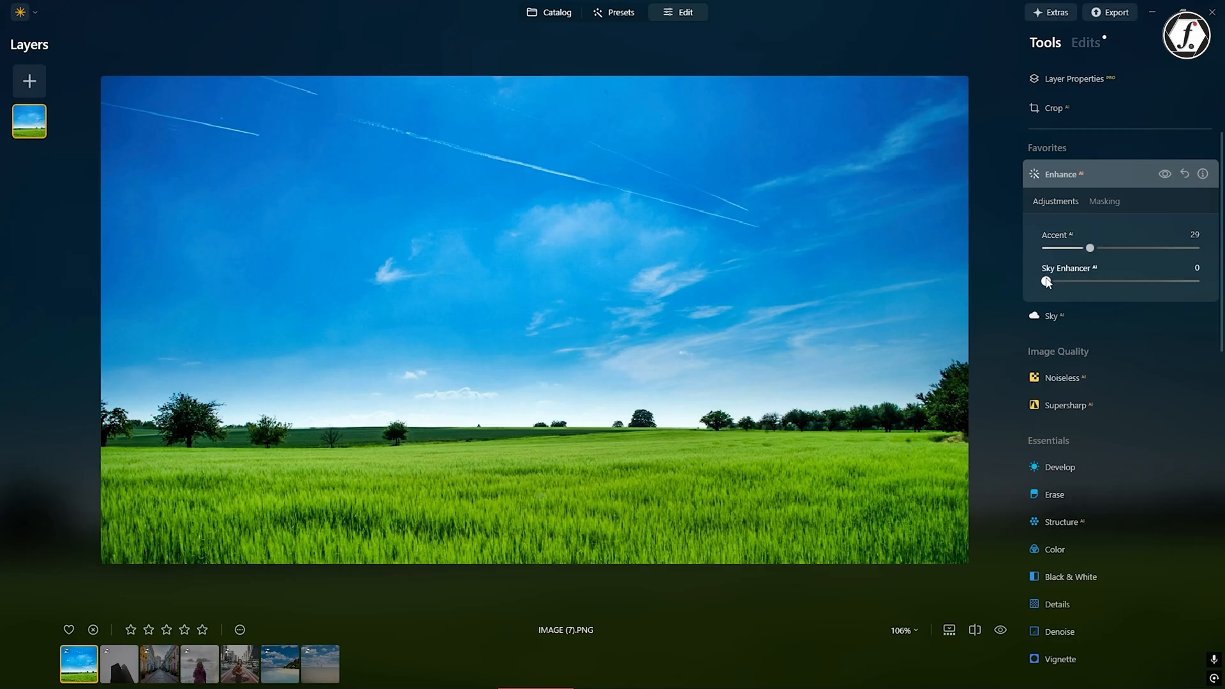
drag(1048, 282, 1098, 282)
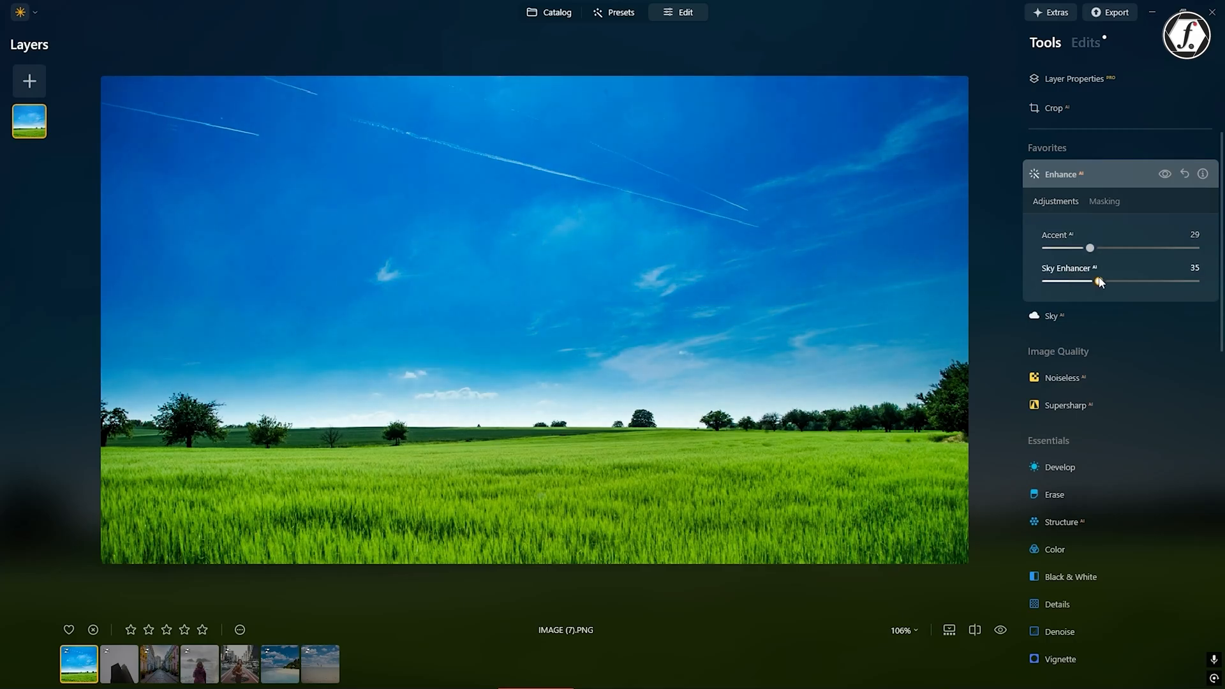
mouse_move(1121, 276)
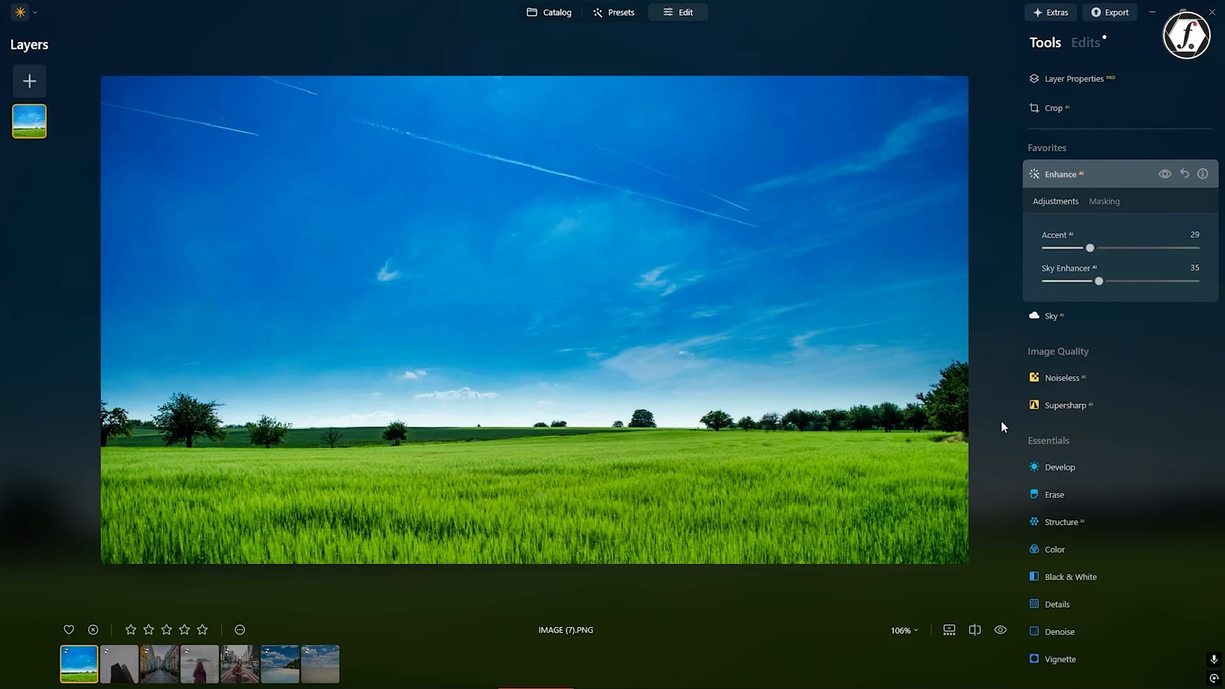
click(279, 664)
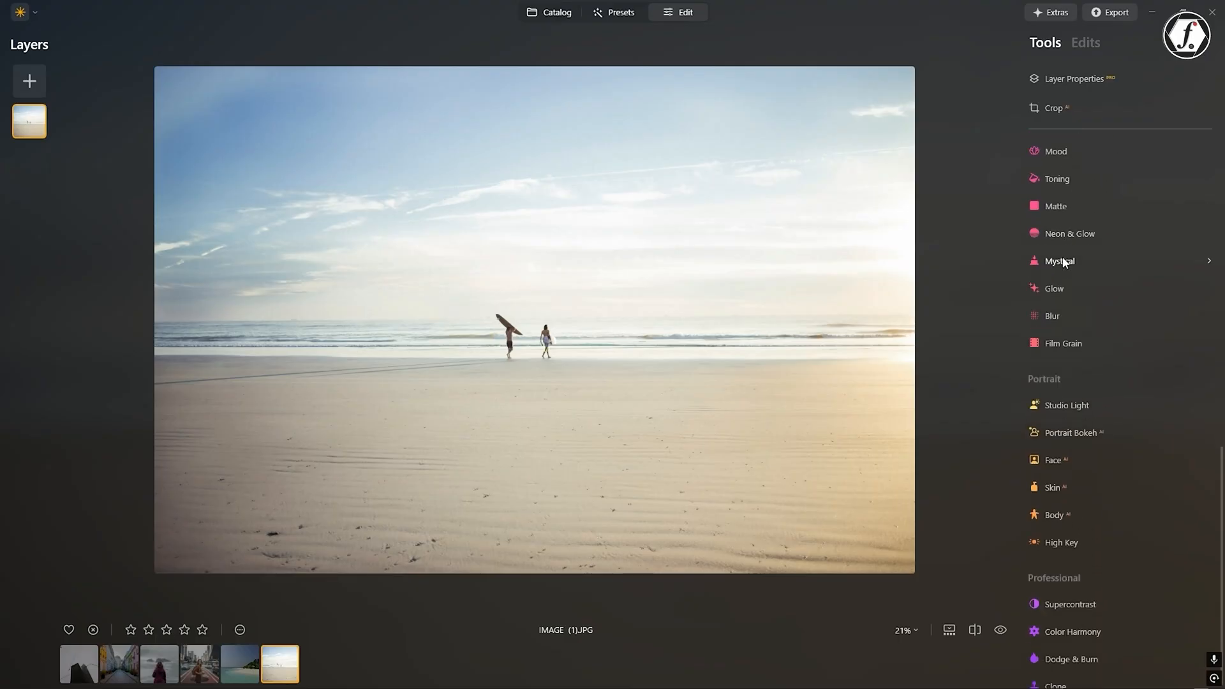
Select IMAGE (8).JPG, the autumn city plaza photo, in the filmstrip.
click(360, 661)
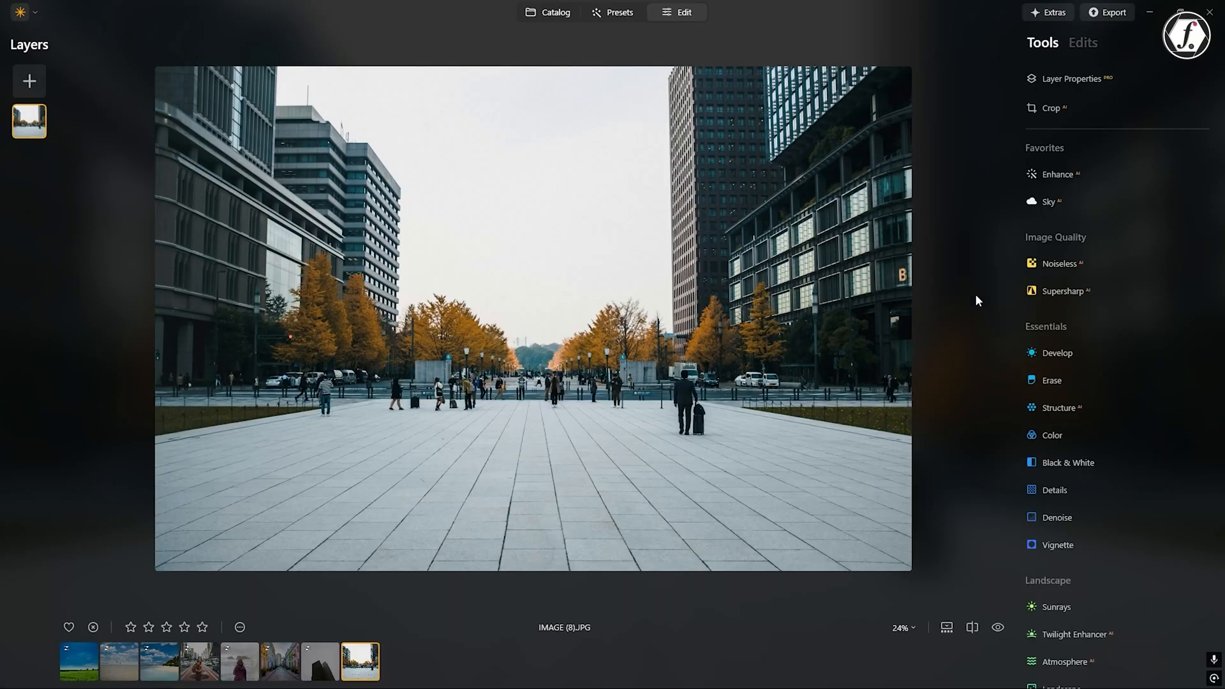
Auto Adjust the city plaza photo in Develop, brightening shadows and softening highlights.
click(1059, 353)
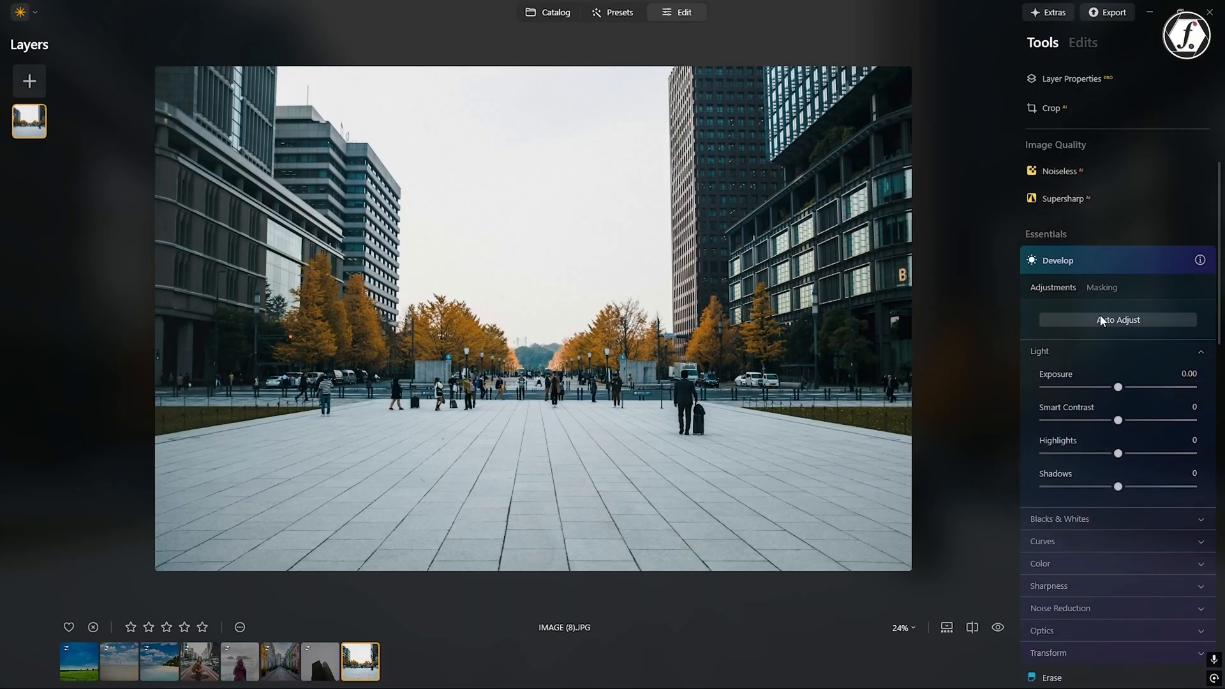
click(1117, 320)
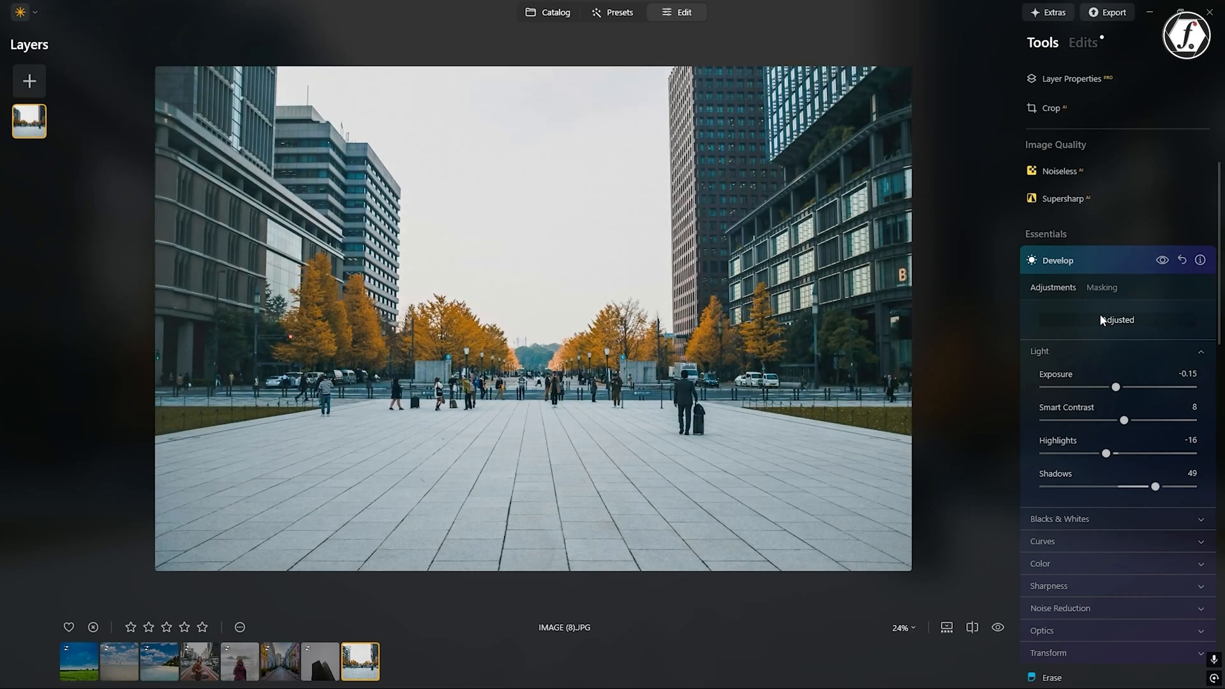
drag(1108, 453, 1104, 453)
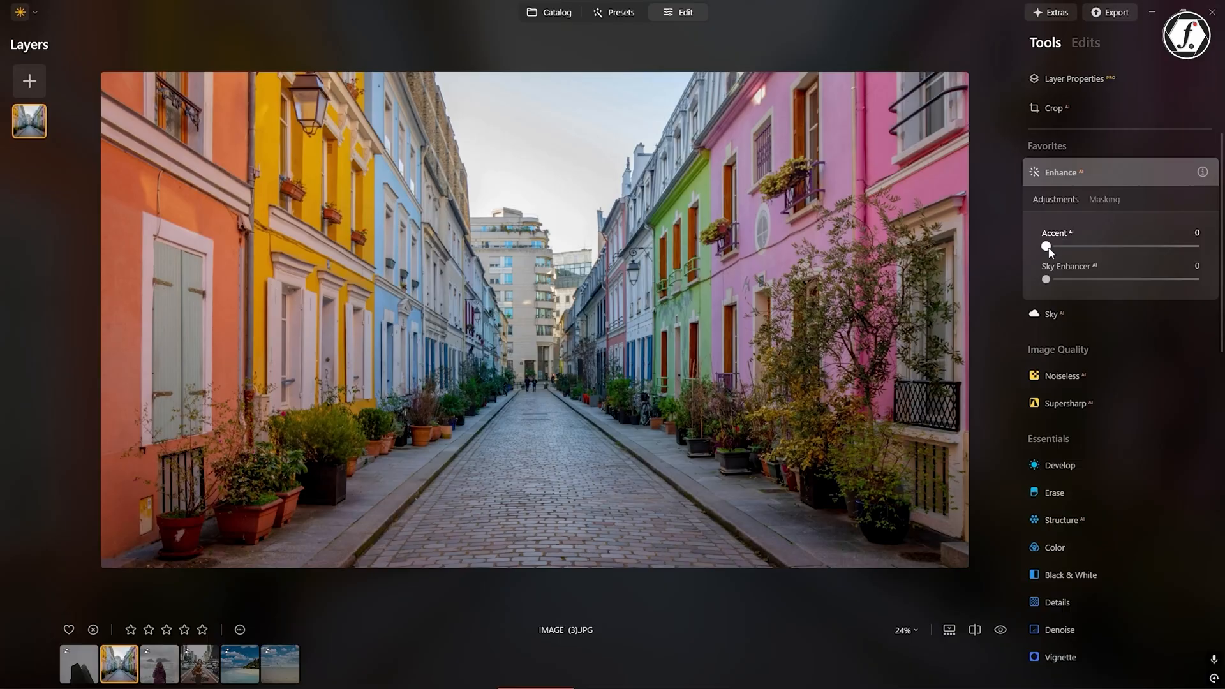
Raise Accent AI on the Paris street photo, then show the smiling-woman portrait elsewhere.
drag(1047, 247, 1107, 247)
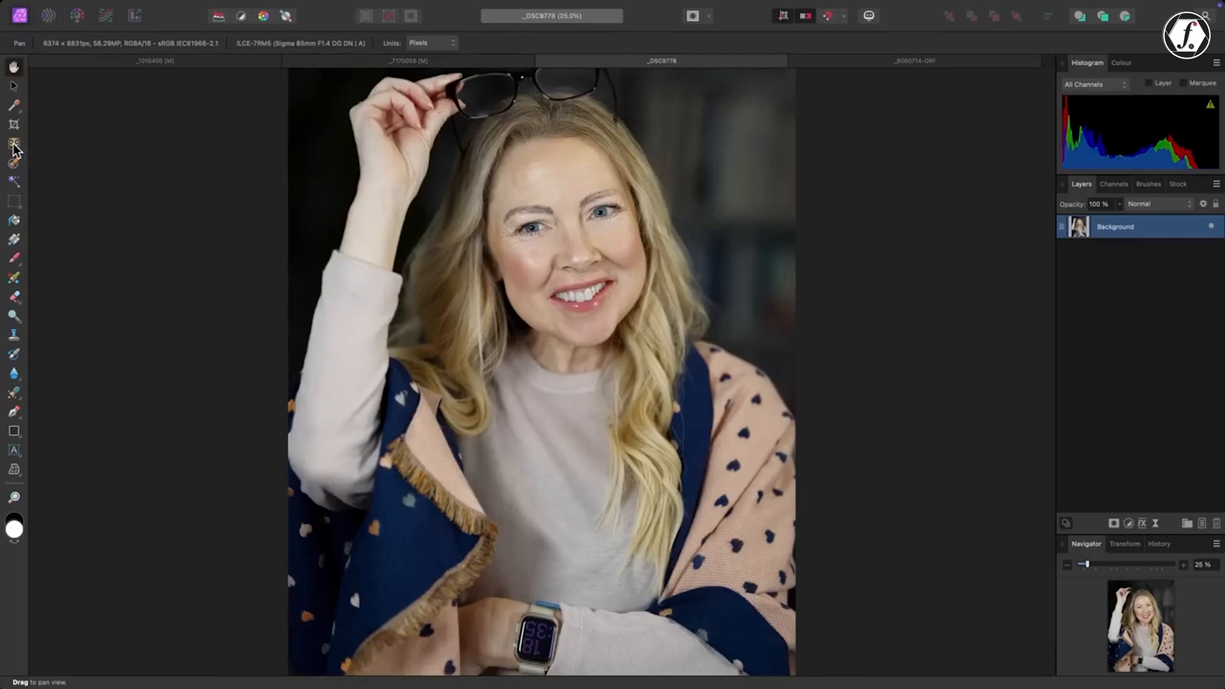
click(14, 144)
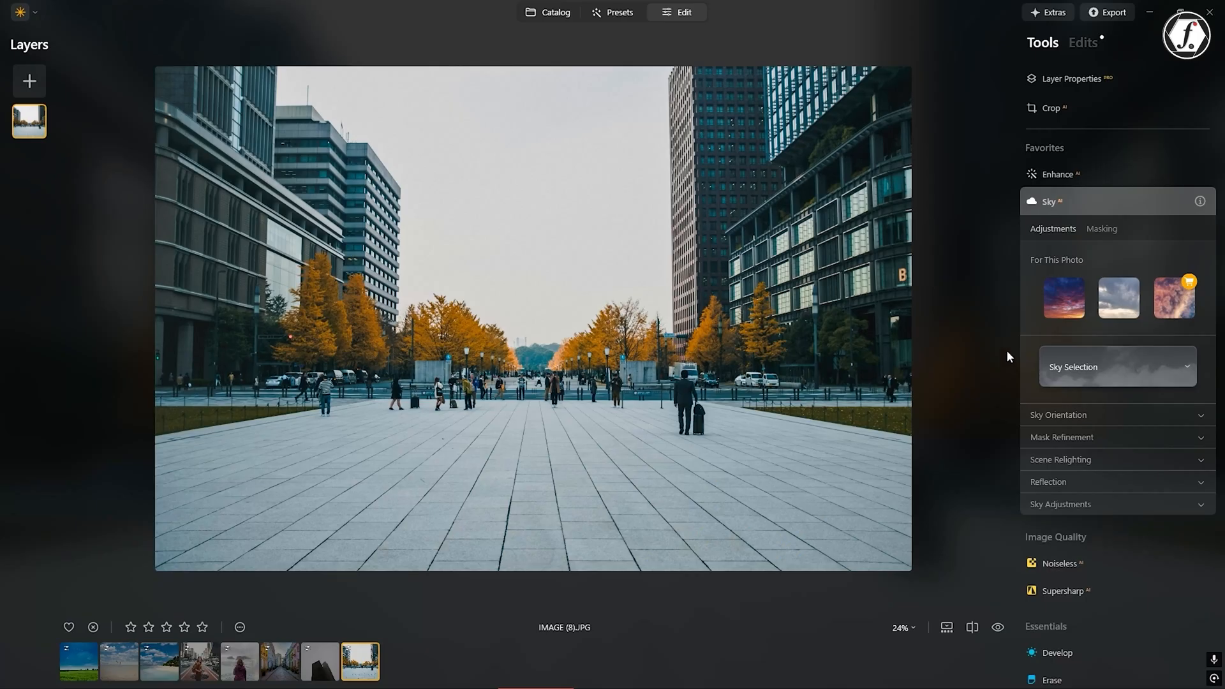
Apply the Sunset Clouds 2 sky to the city plaza in Sky AI.
click(1062, 298)
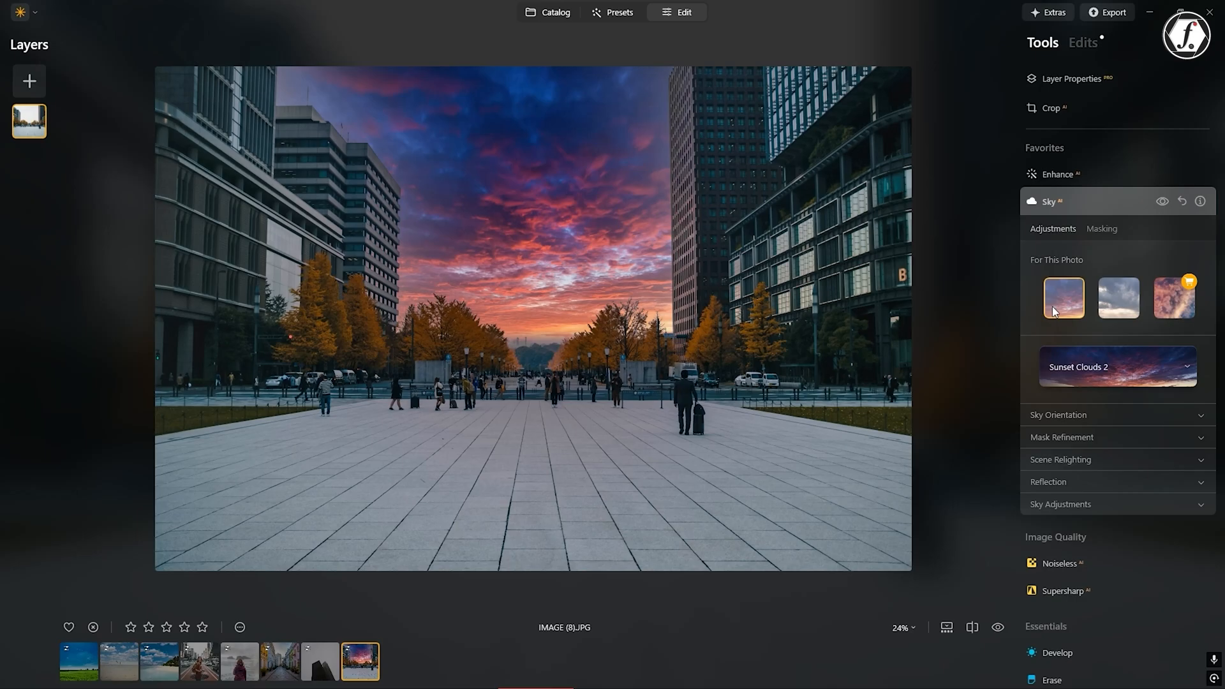
click(1118, 299)
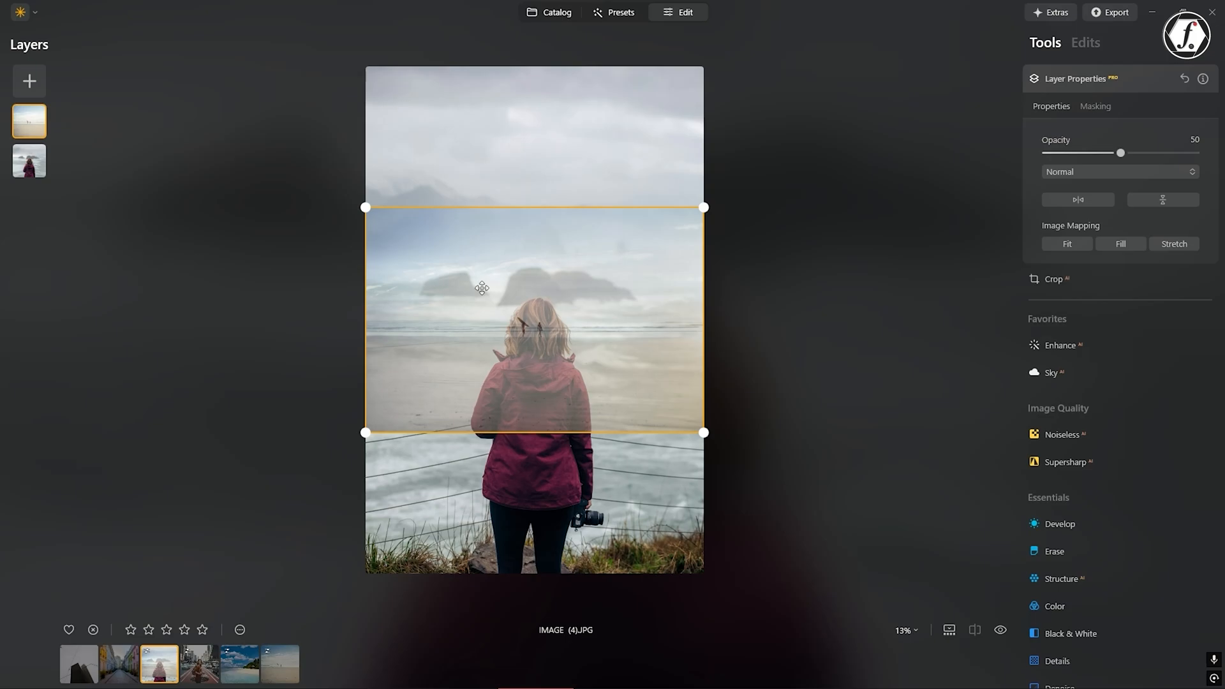
Drag the 50%-opacity misty seascape layer into place over the red-jacket portrait.
drag(481, 288, 567, 194)
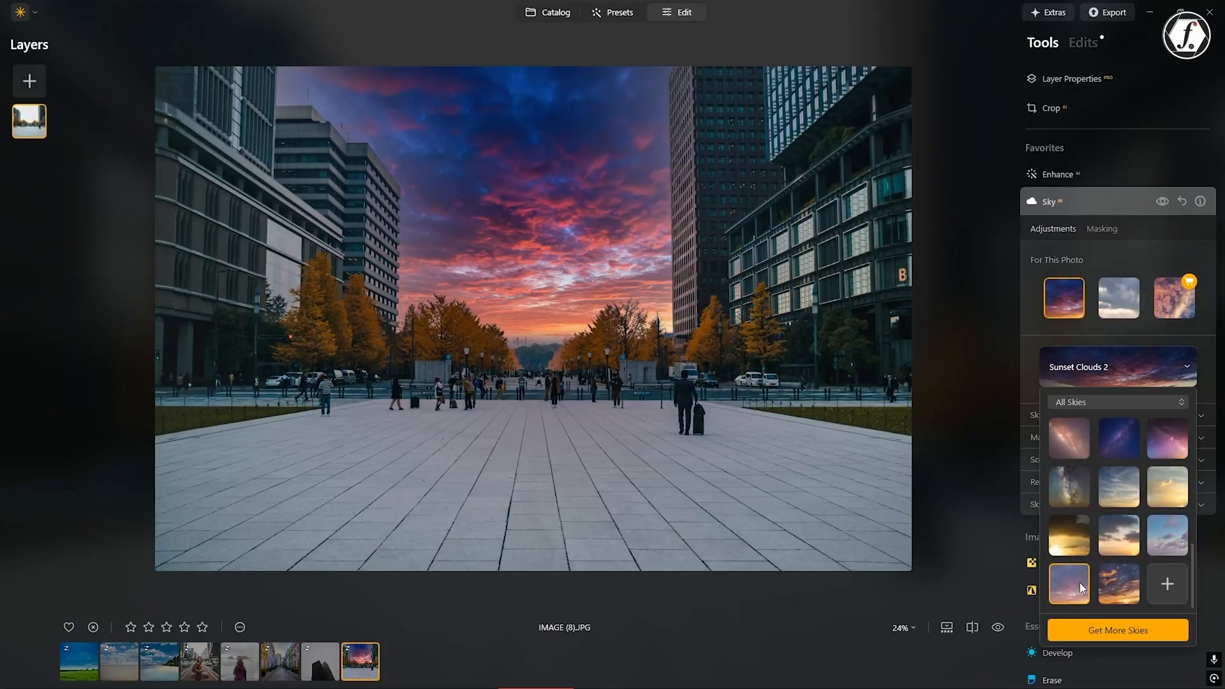
Apply Sunset Clouds 3 to the plaza and boost Accent AI on the street photo.
click(1118, 585)
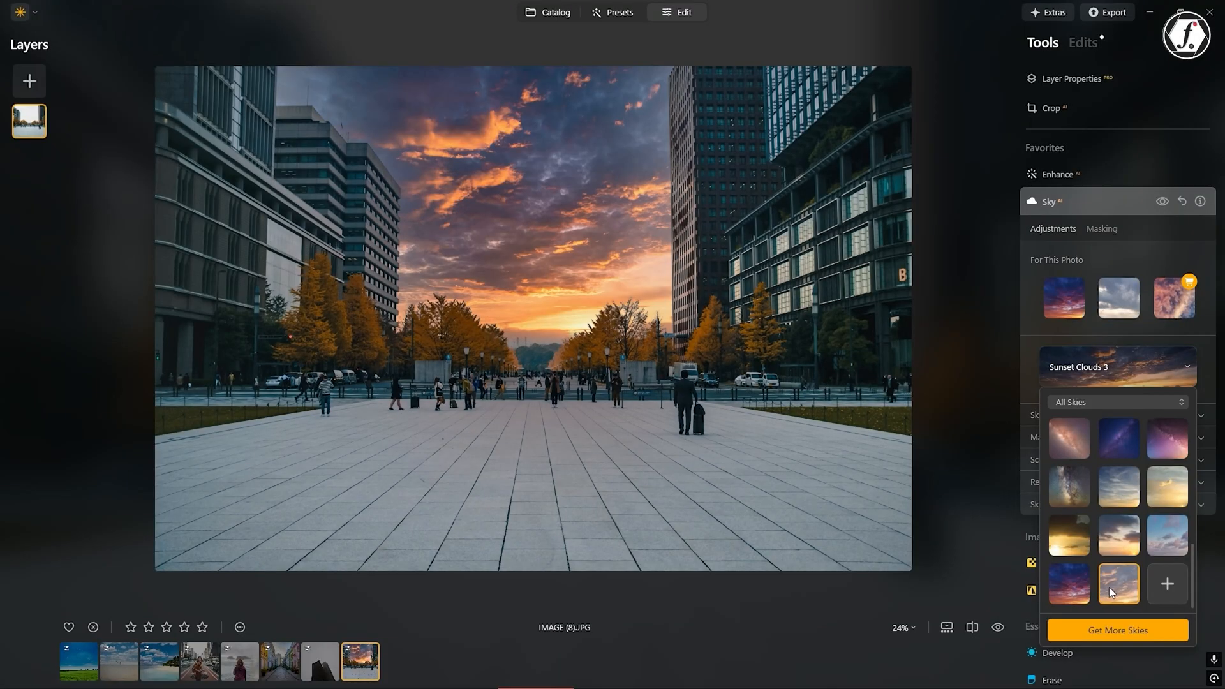
click(1069, 536)
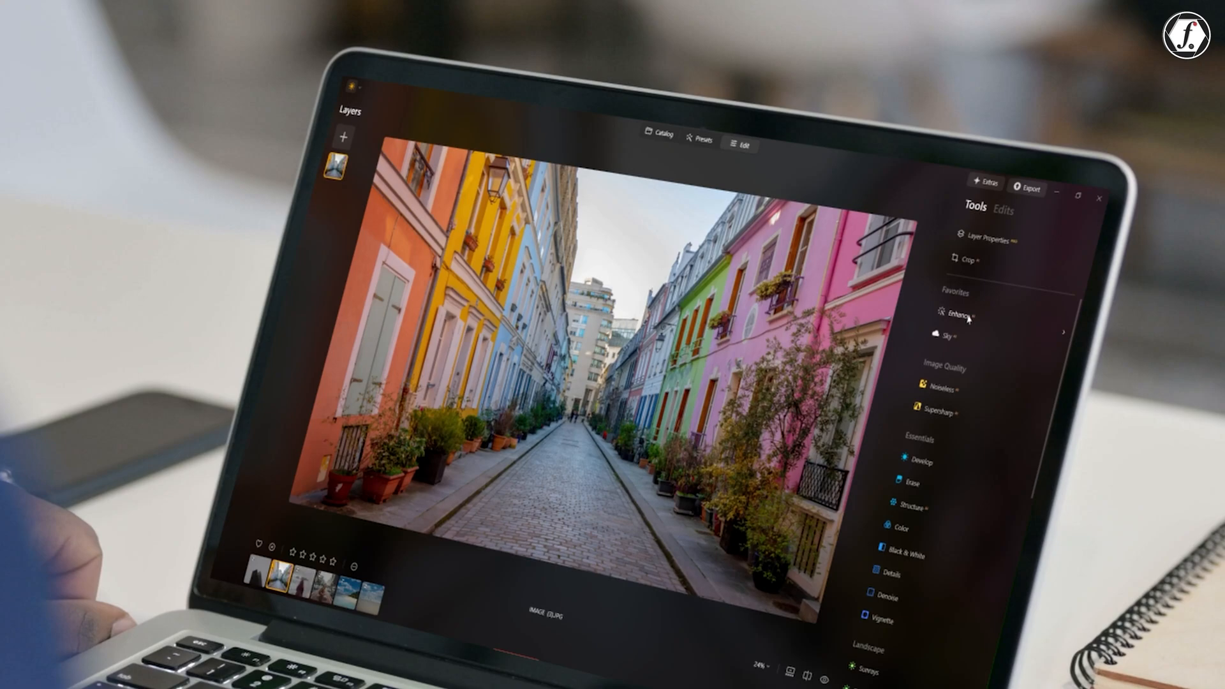
click(954, 316)
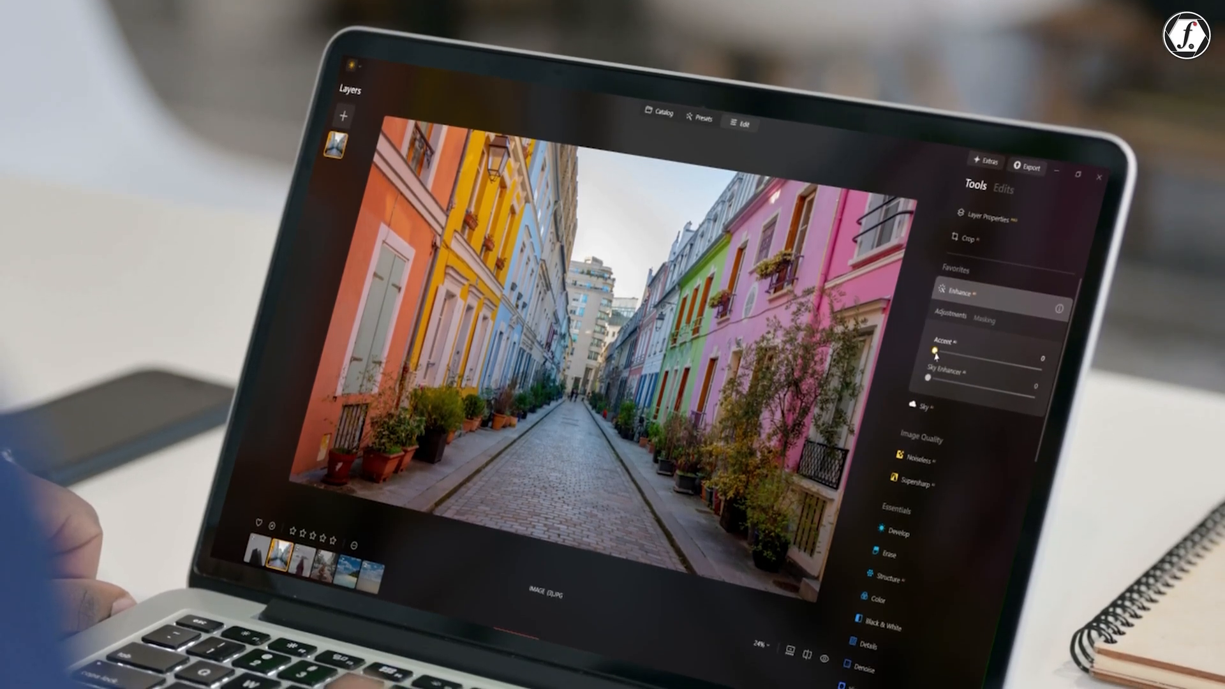
drag(927, 357, 977, 337)
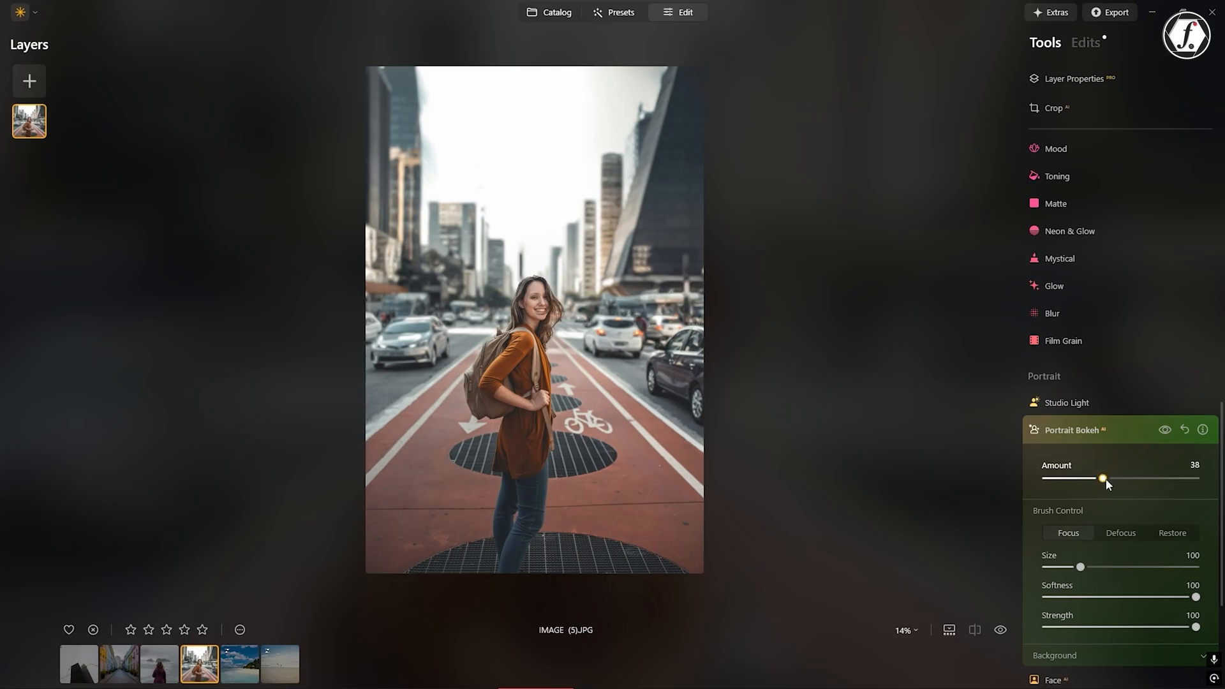
Raise Portrait Bokeh Amount to 79 and give the beach Bright Blue Sky 3.
drag(1103, 478, 1131, 478)
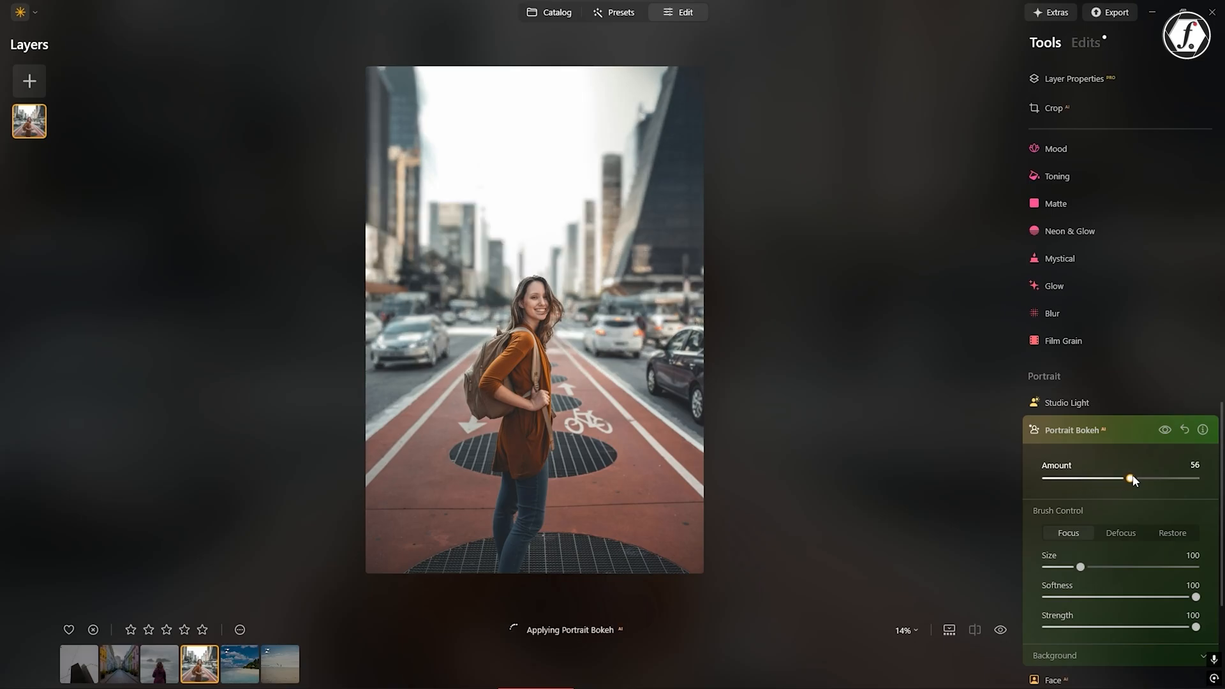
drag(1129, 478, 1164, 478)
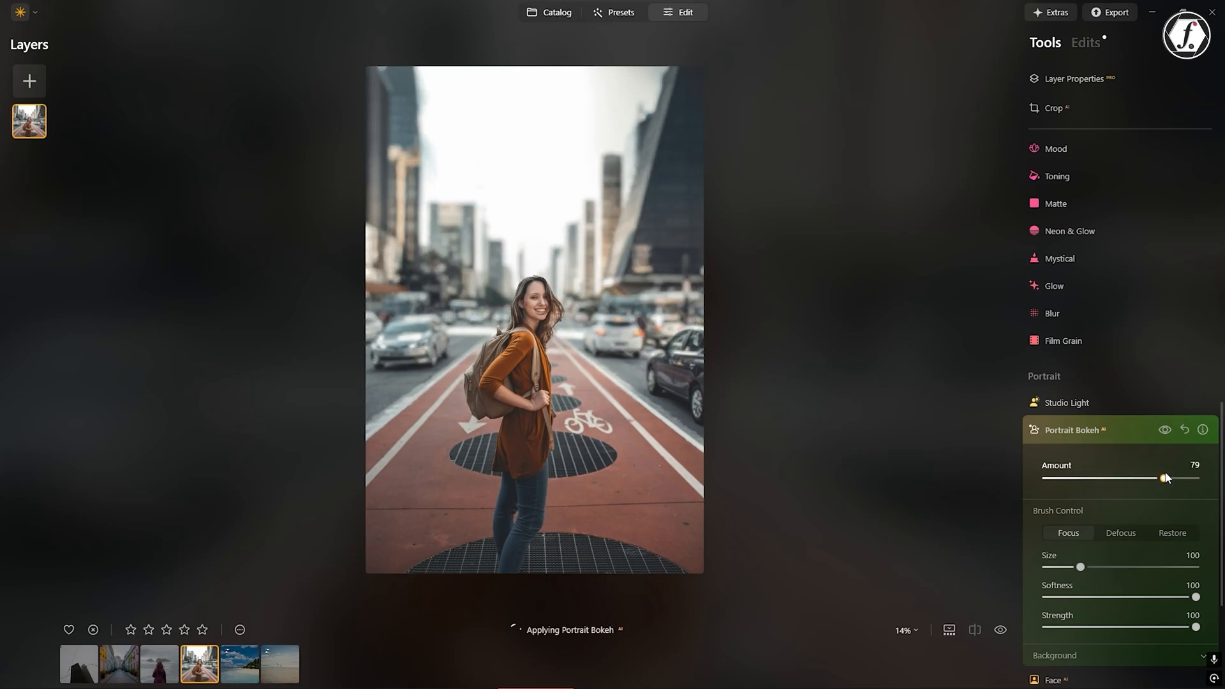
click(279, 664)
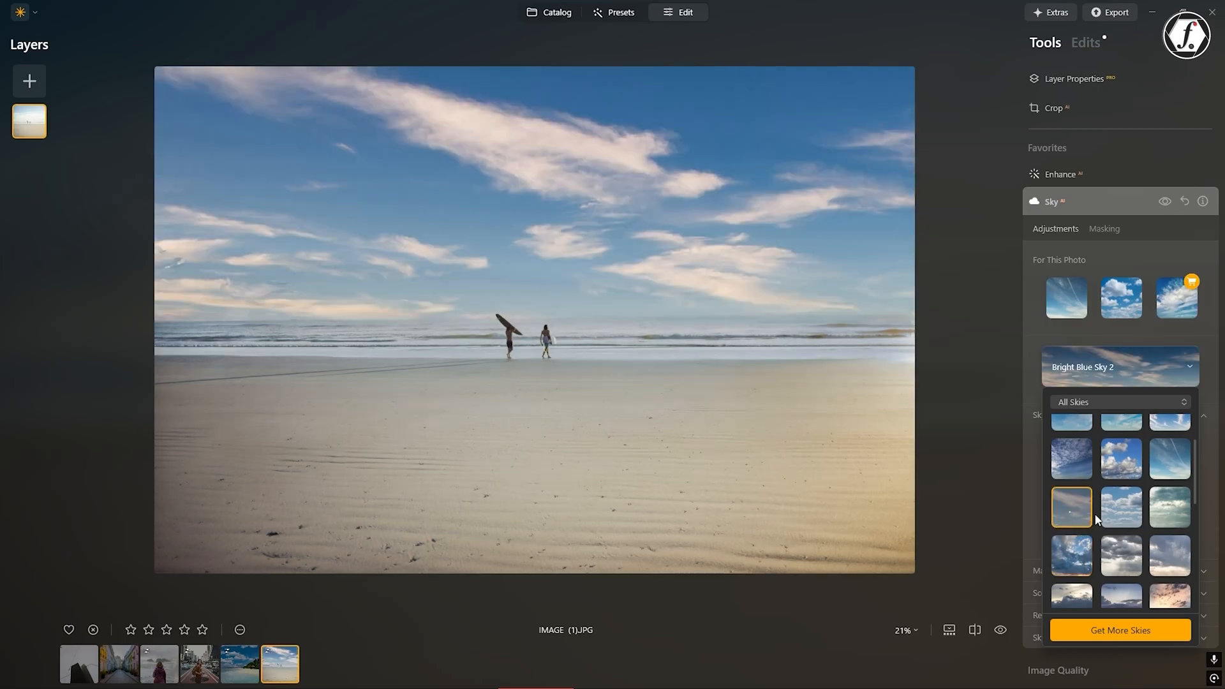
click(1121, 506)
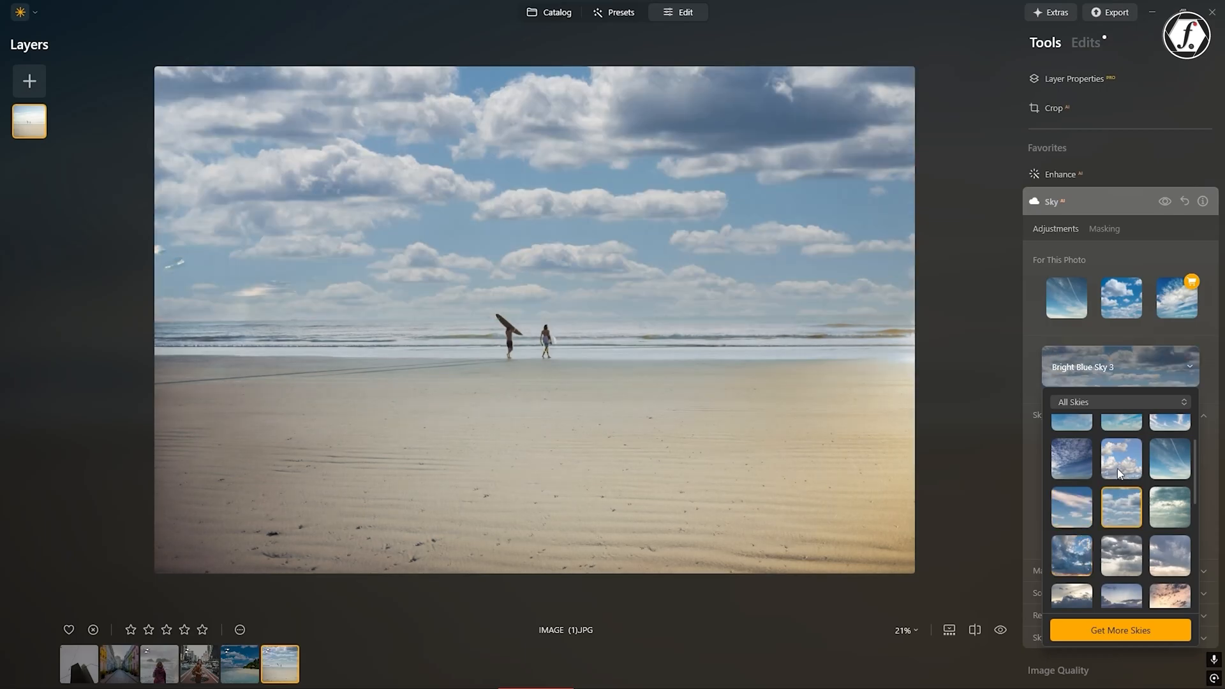